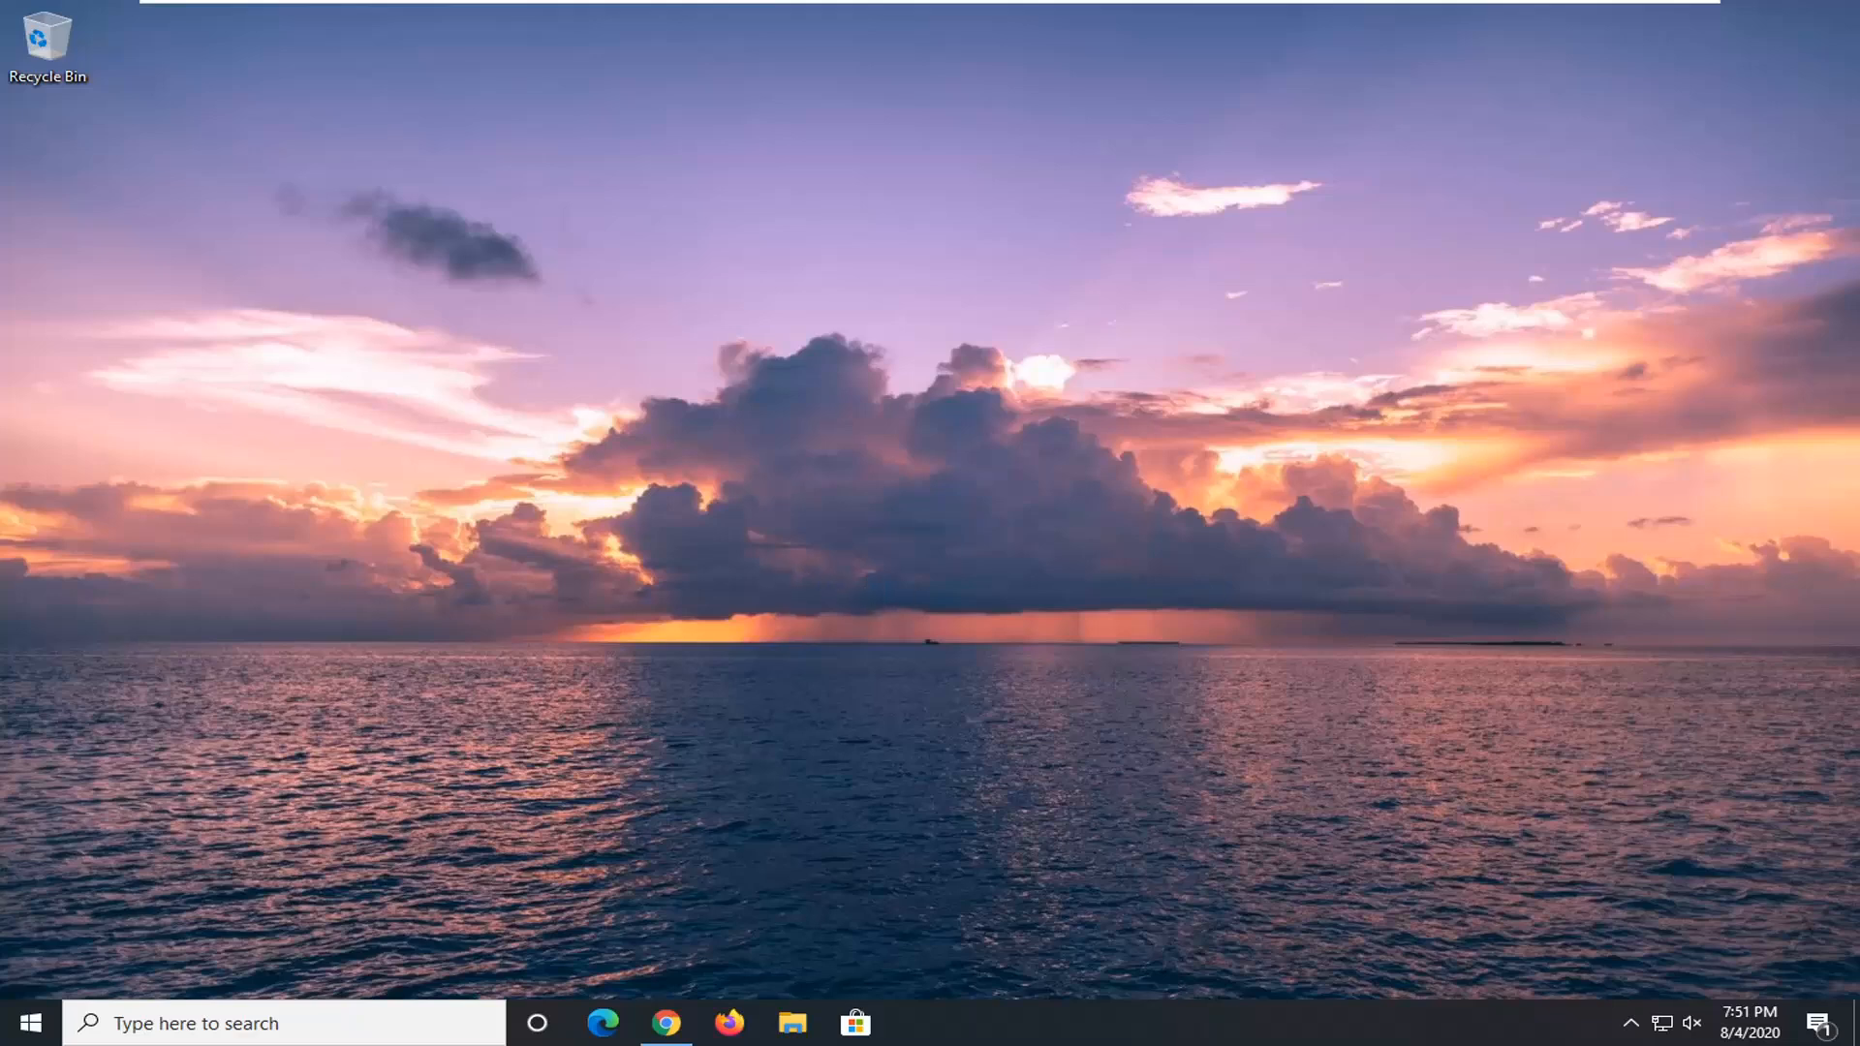
mouse_move(529, 765)
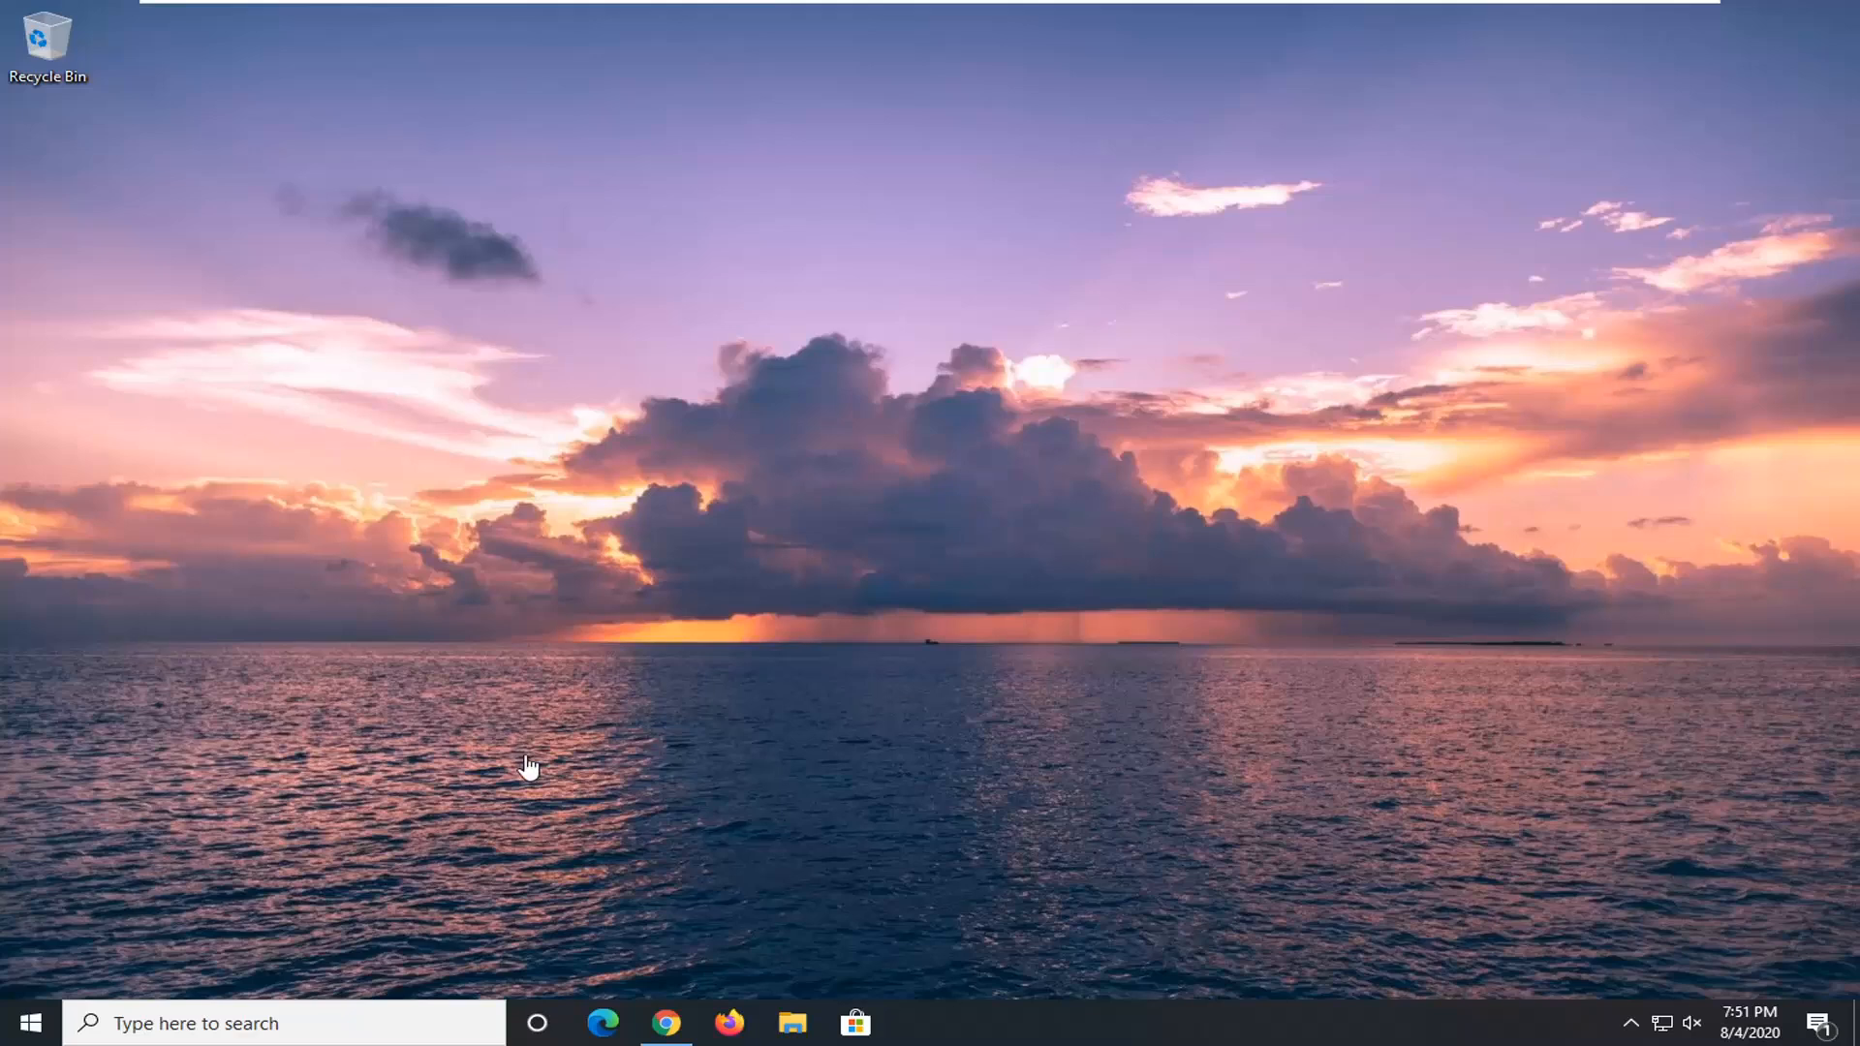
mouse_move(490, 761)
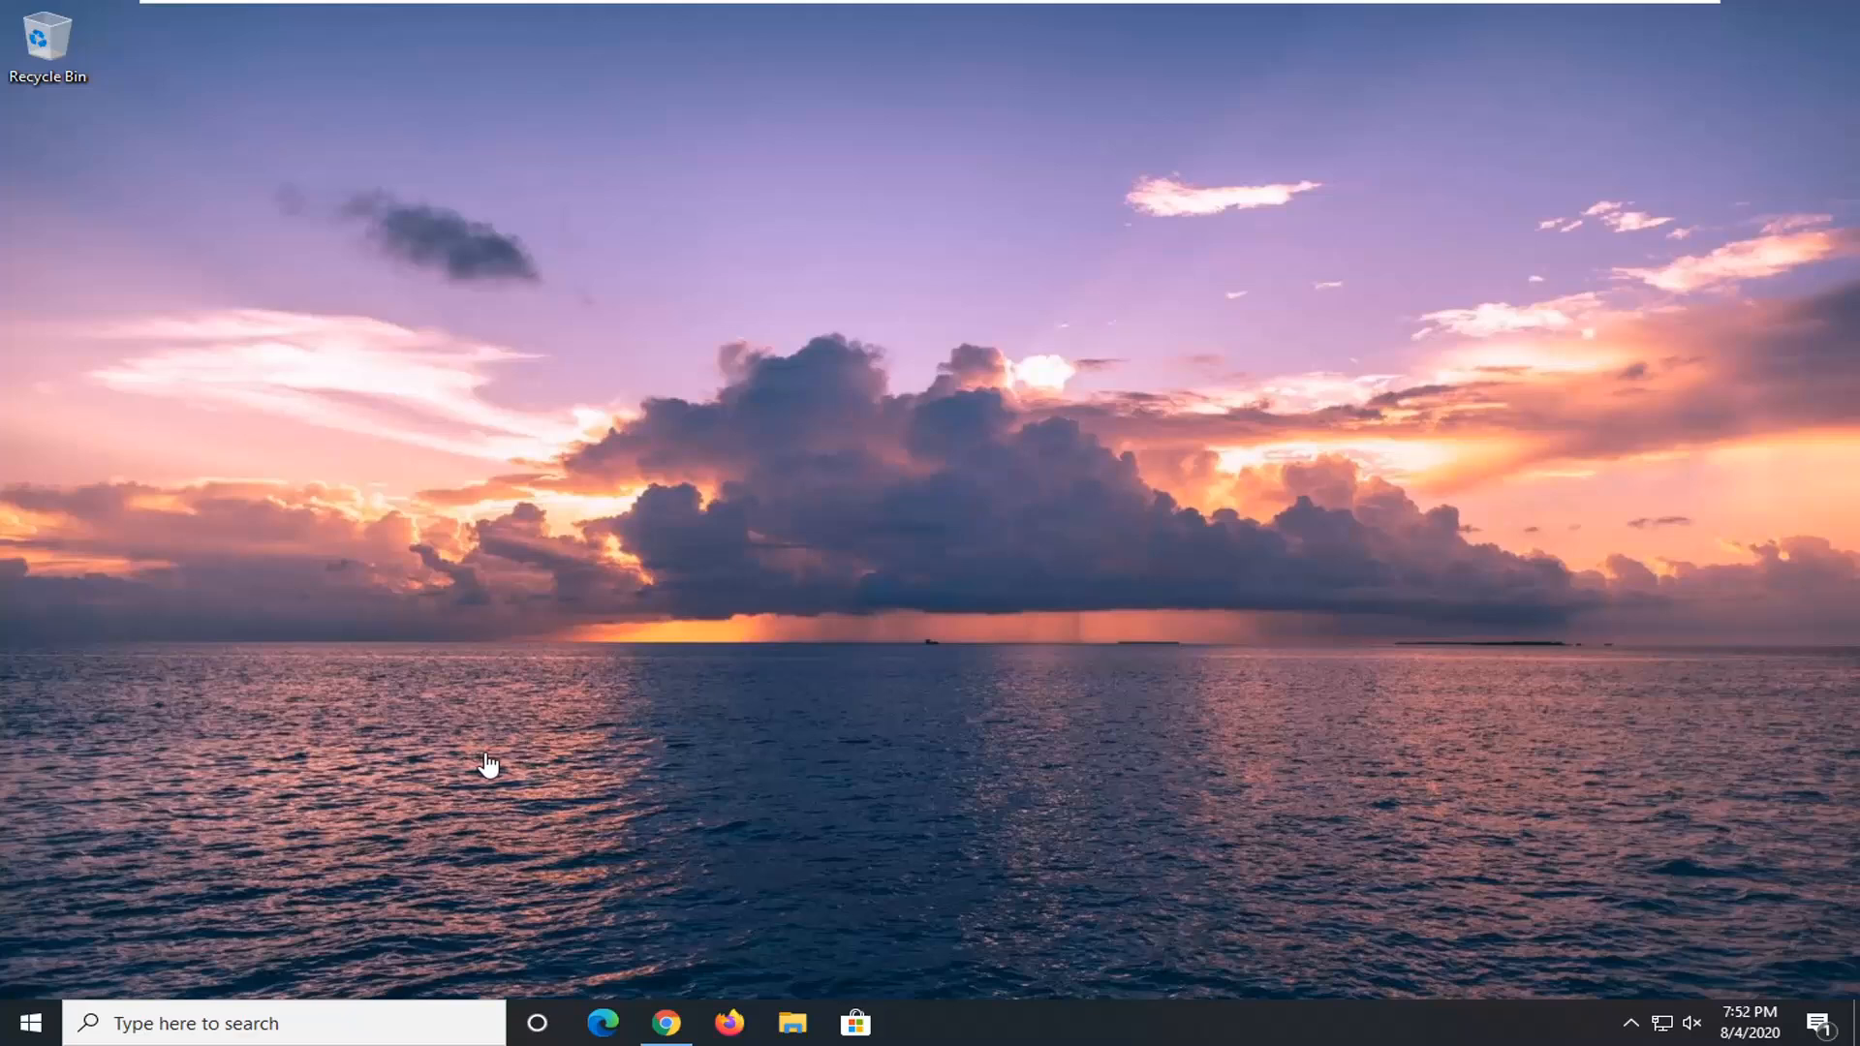
mouse_move(506, 760)
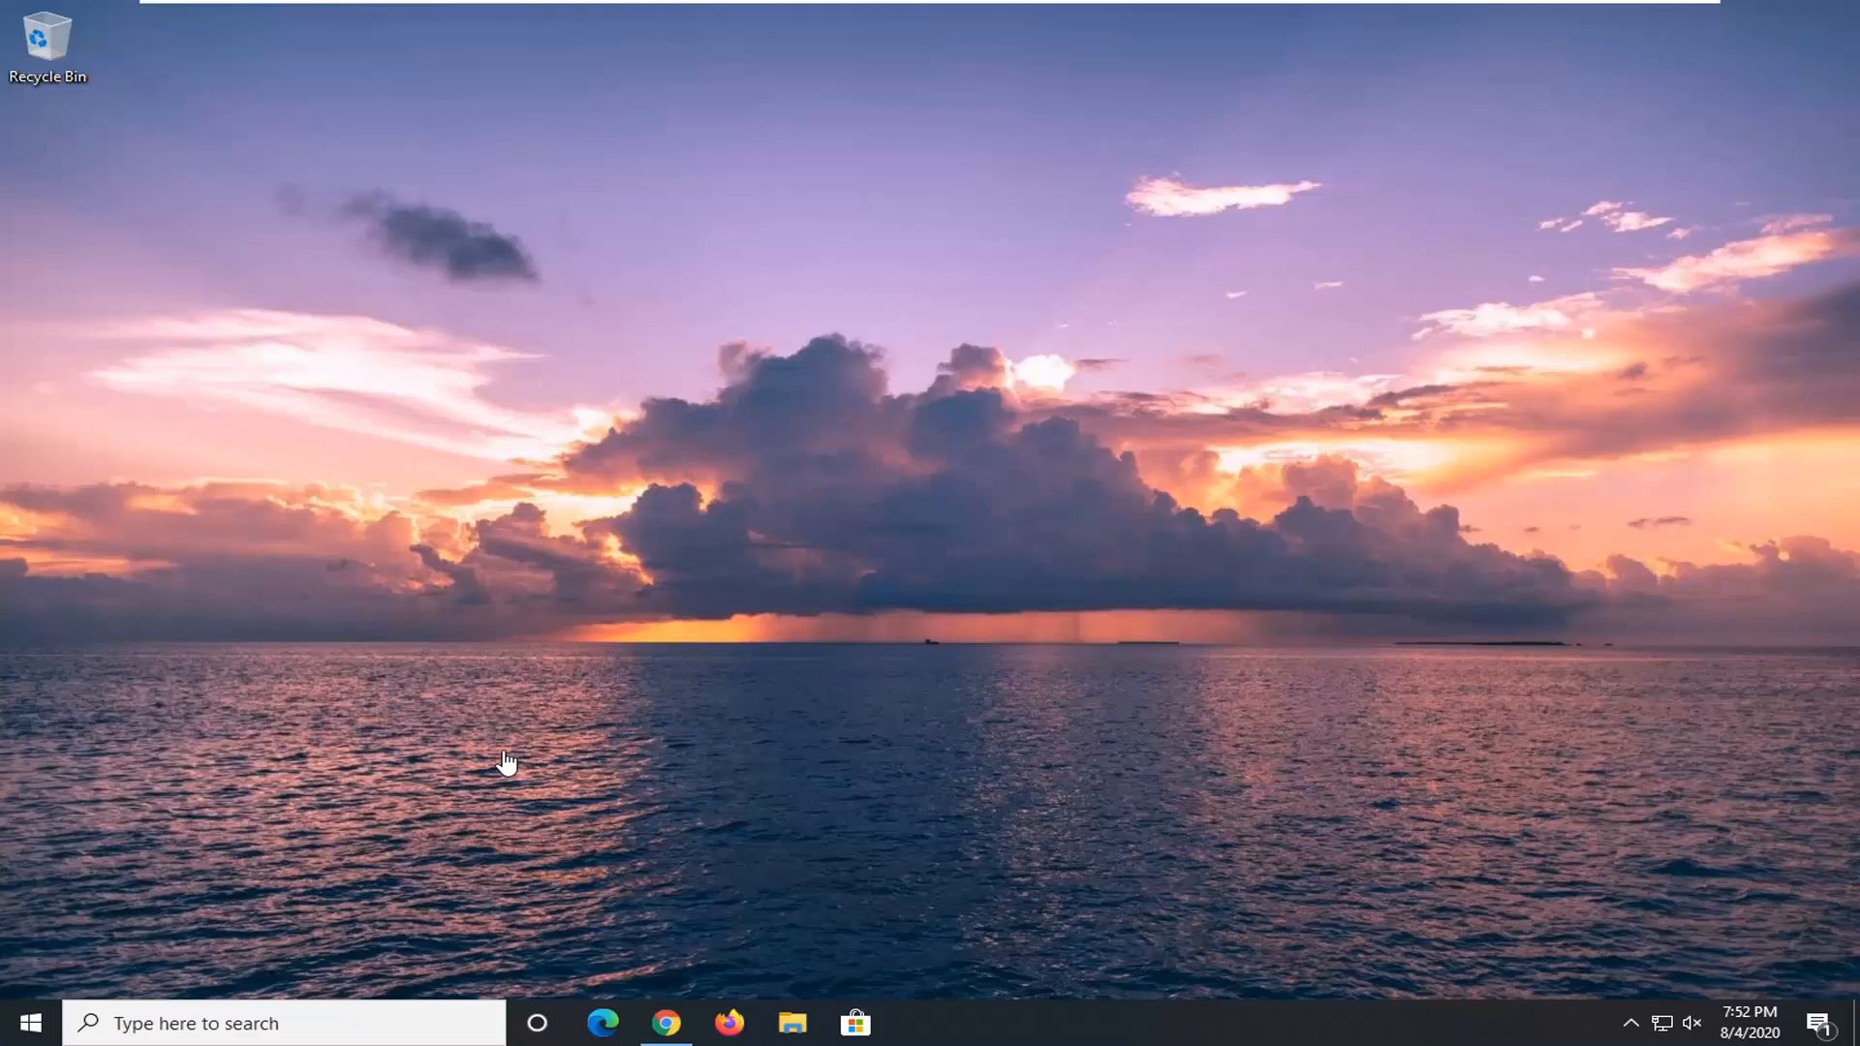
mouse_move(521, 748)
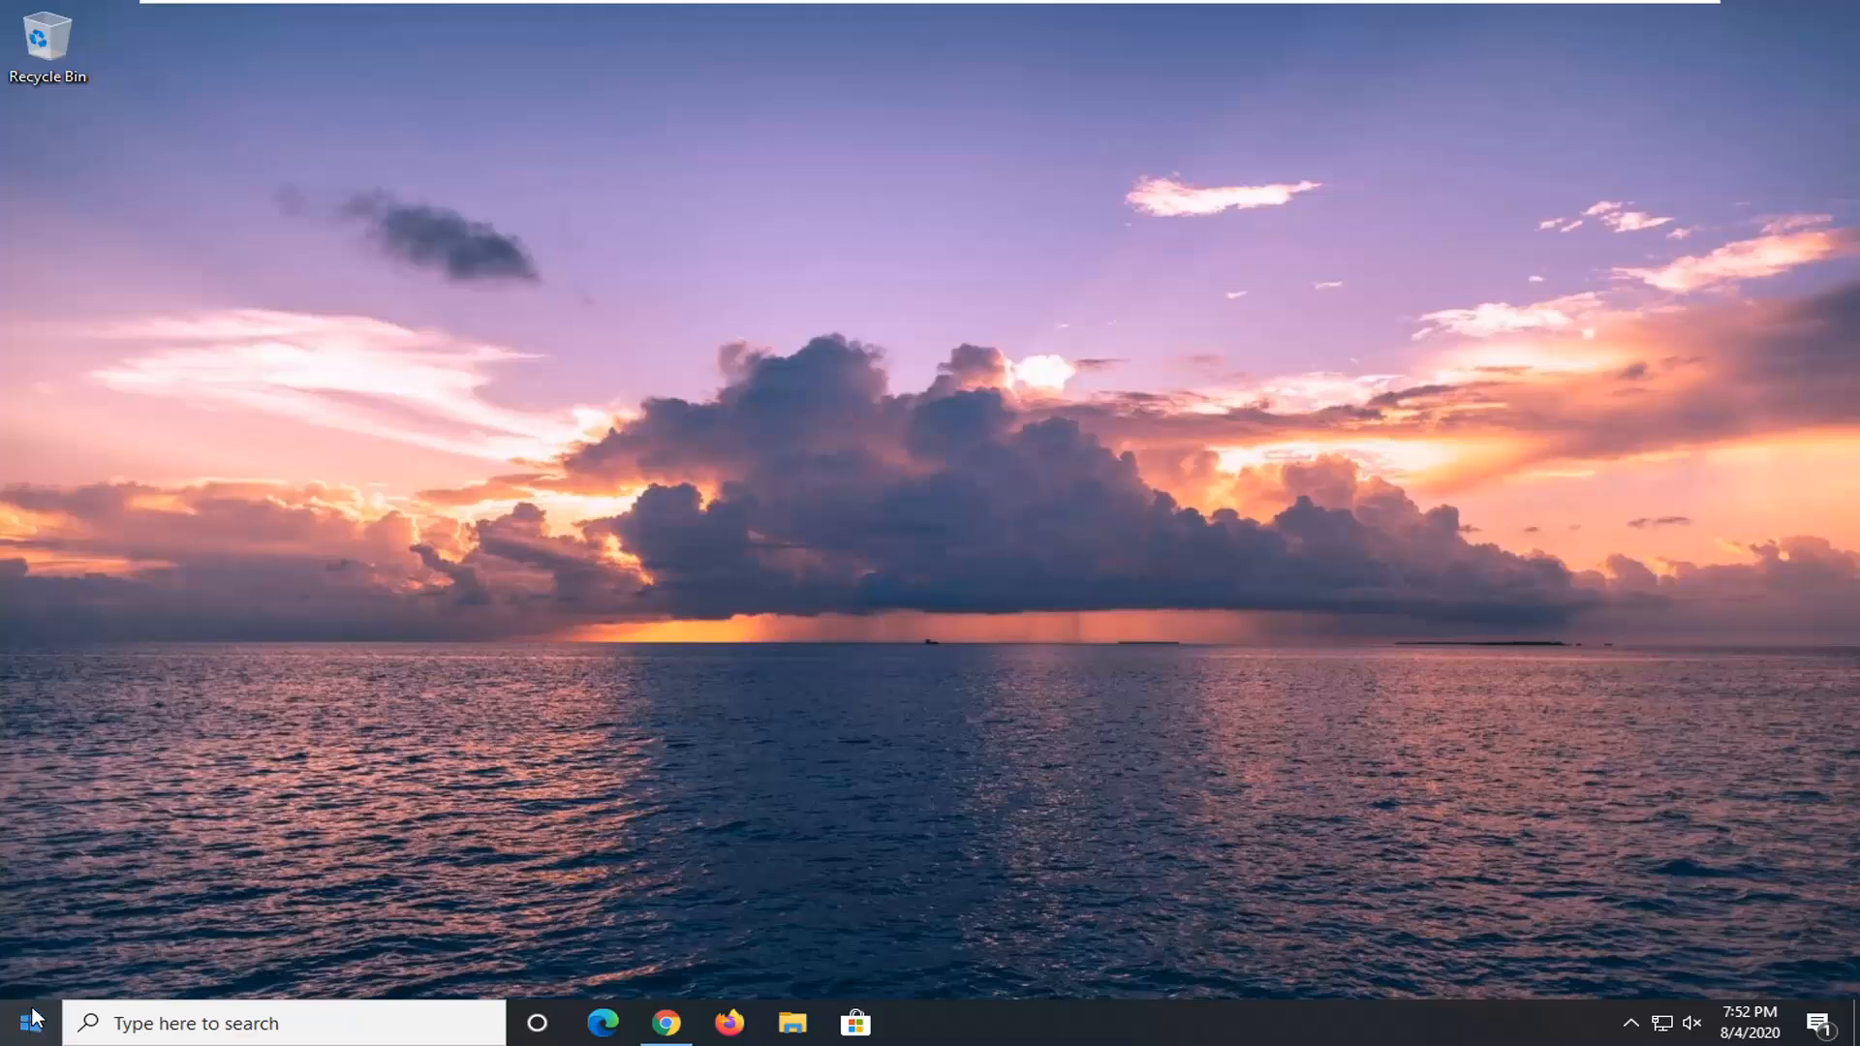
Search Start for 'programs' and open the Add or remove programs settings page
left_click(29, 1023)
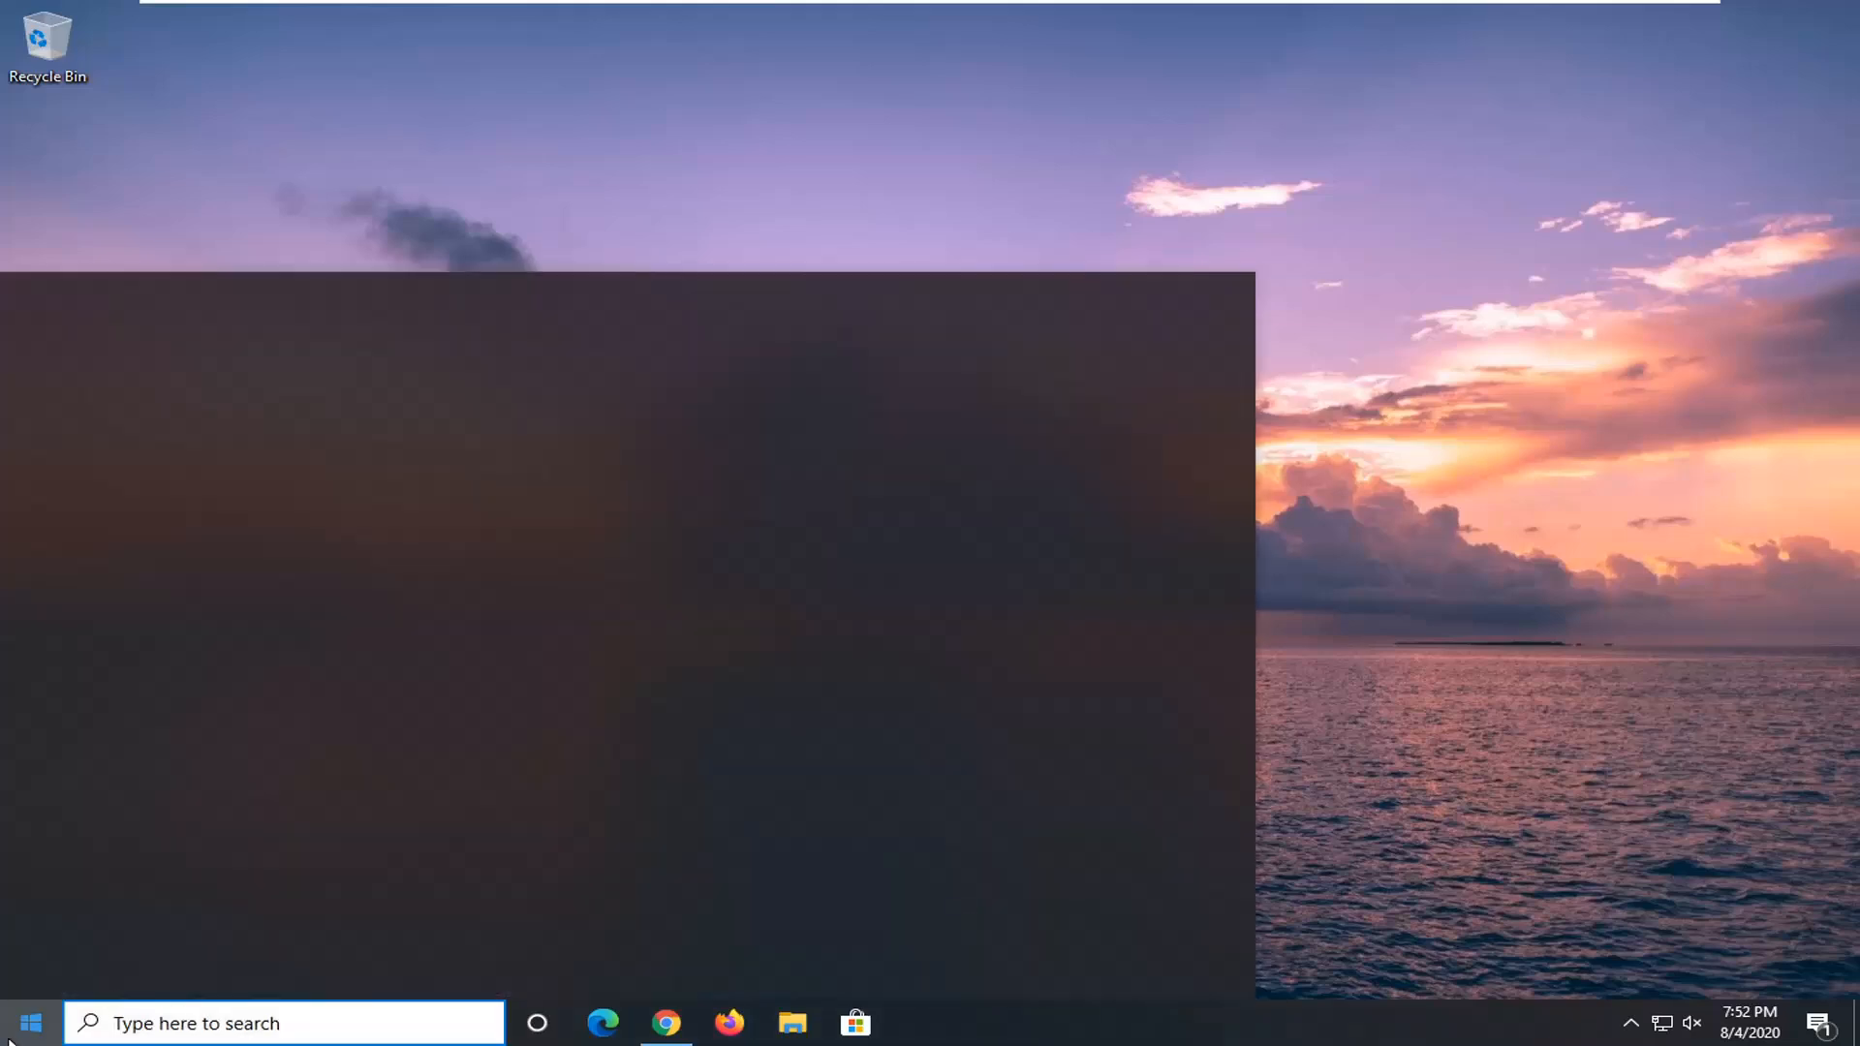
type("programs")
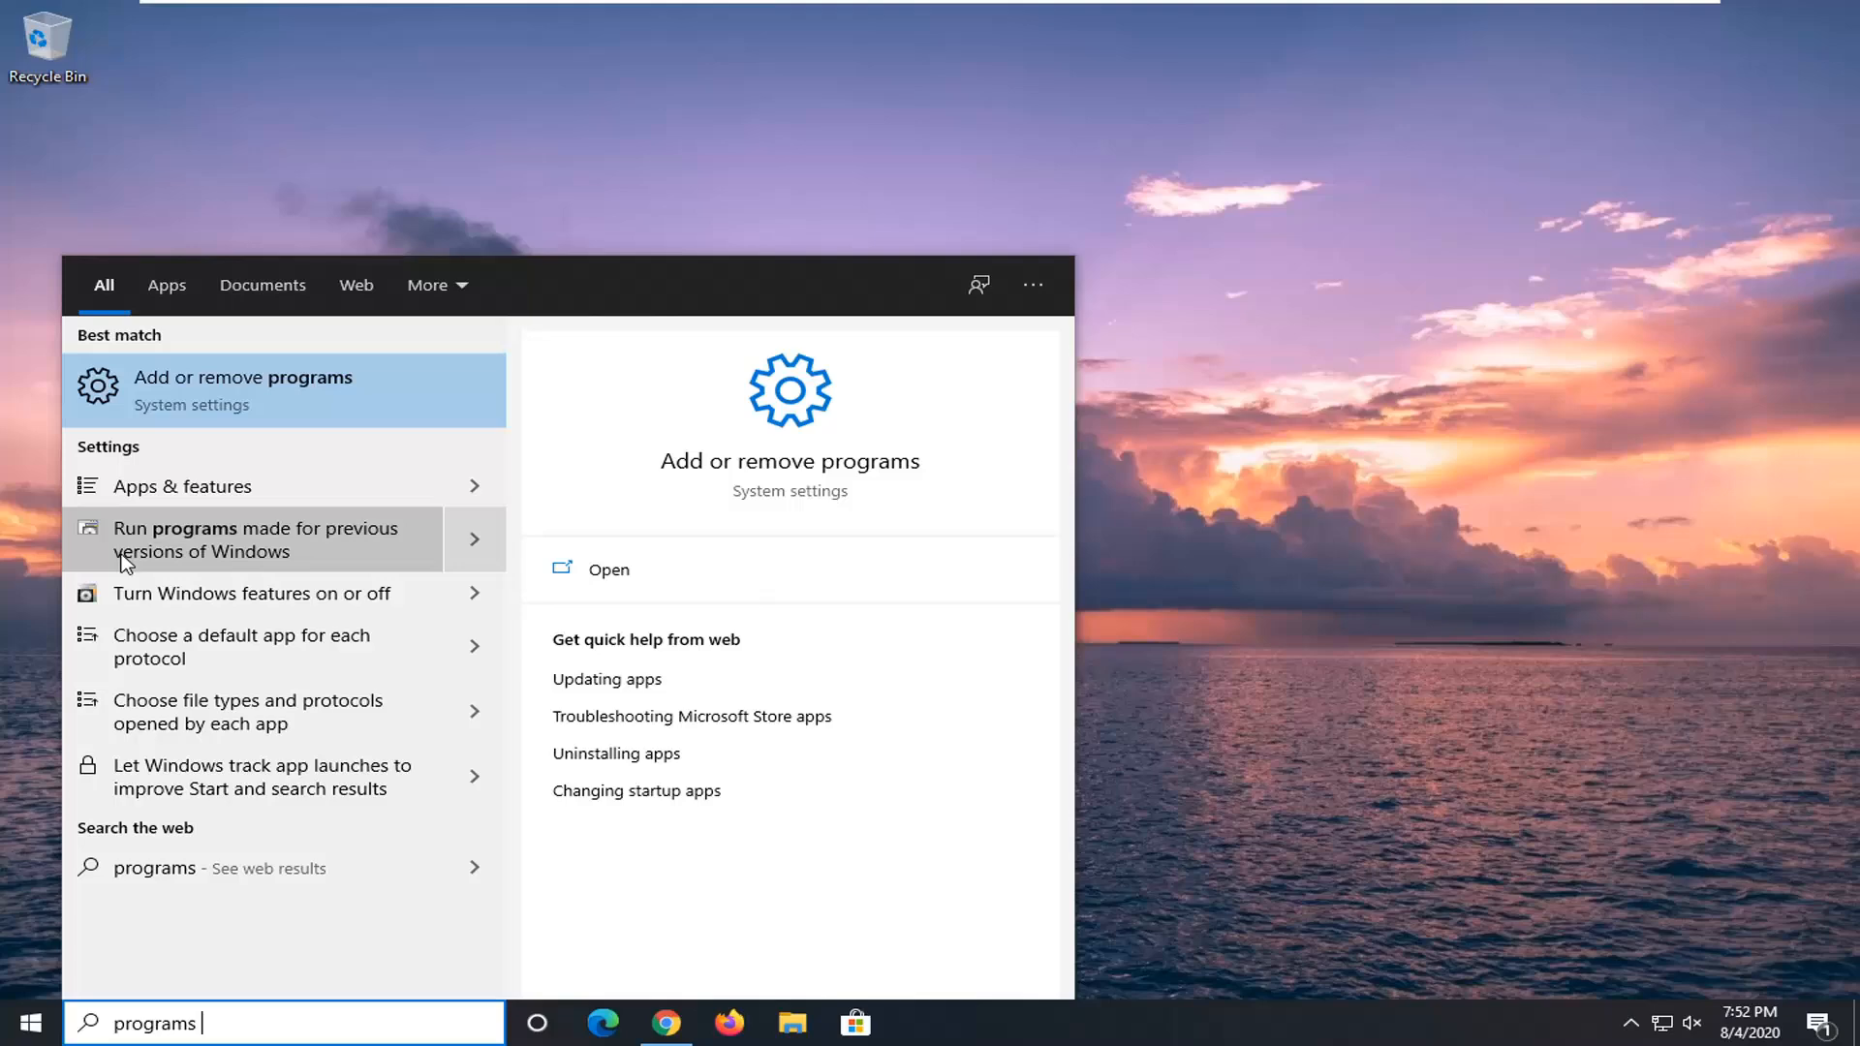
mouse_move(268, 398)
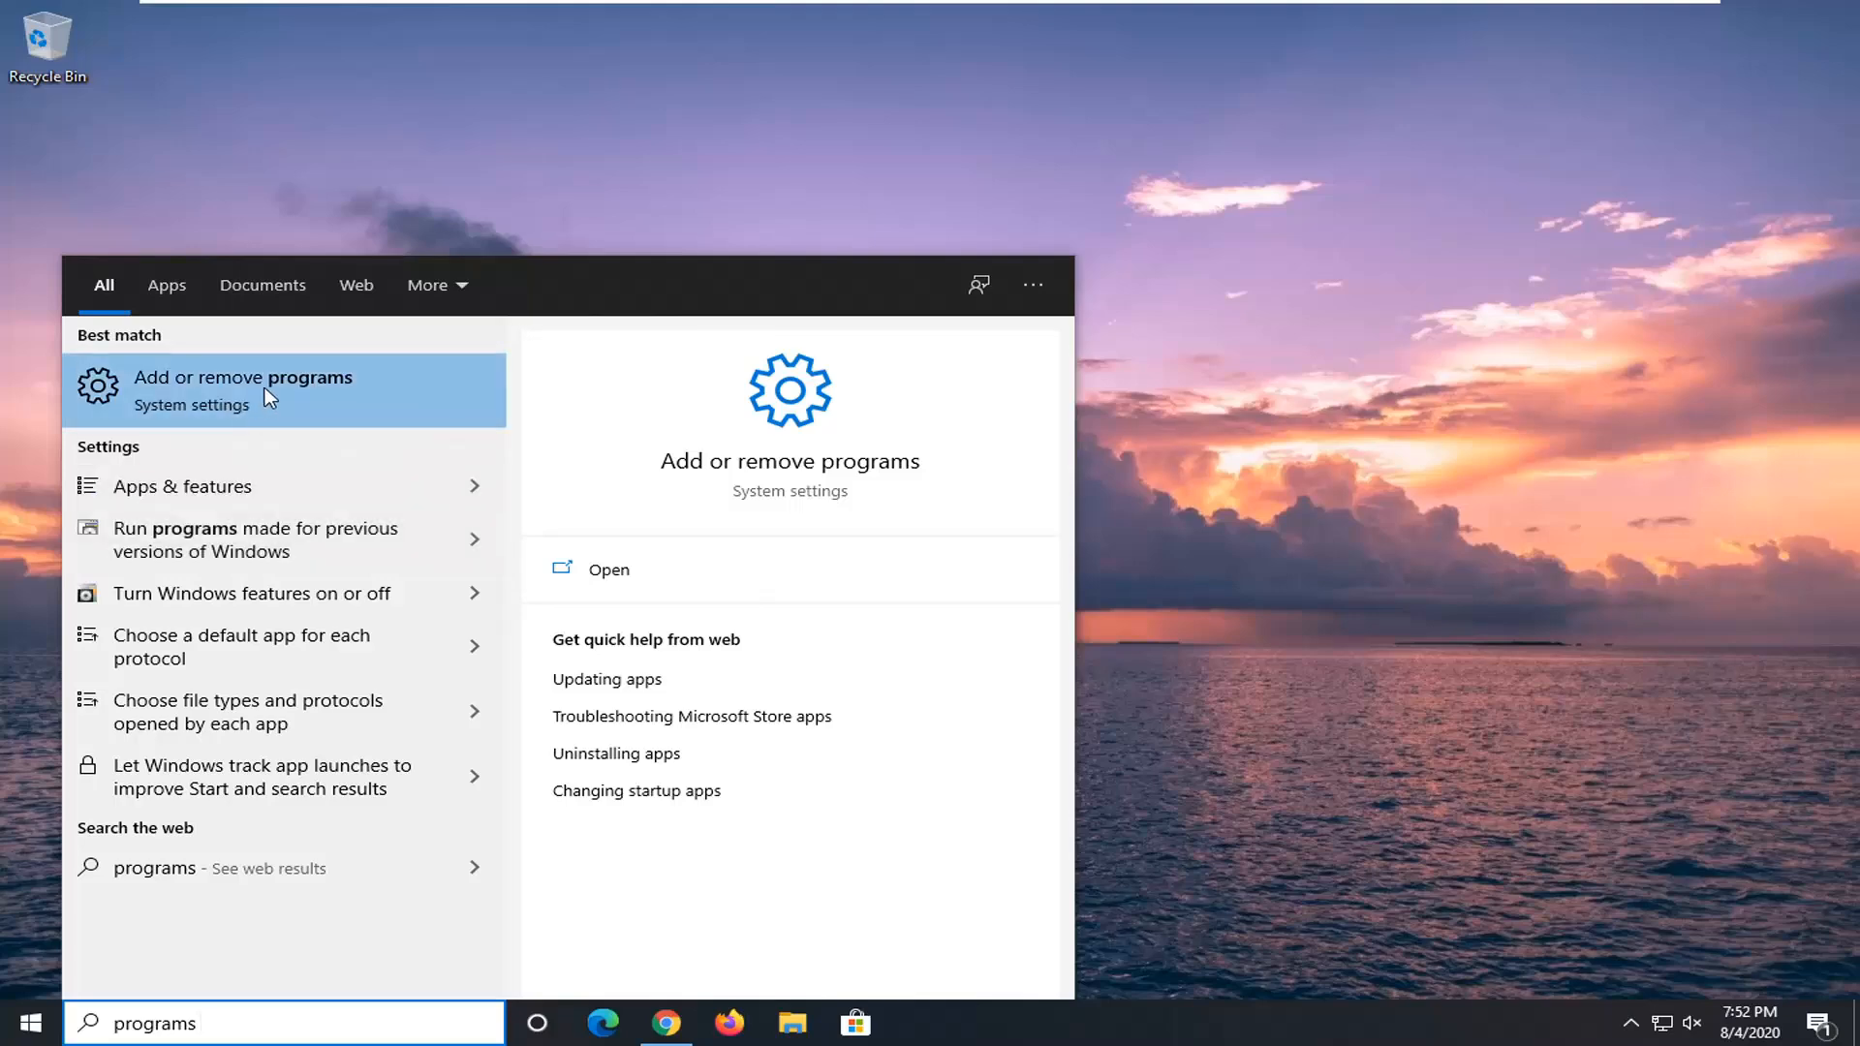
left_click(245, 389)
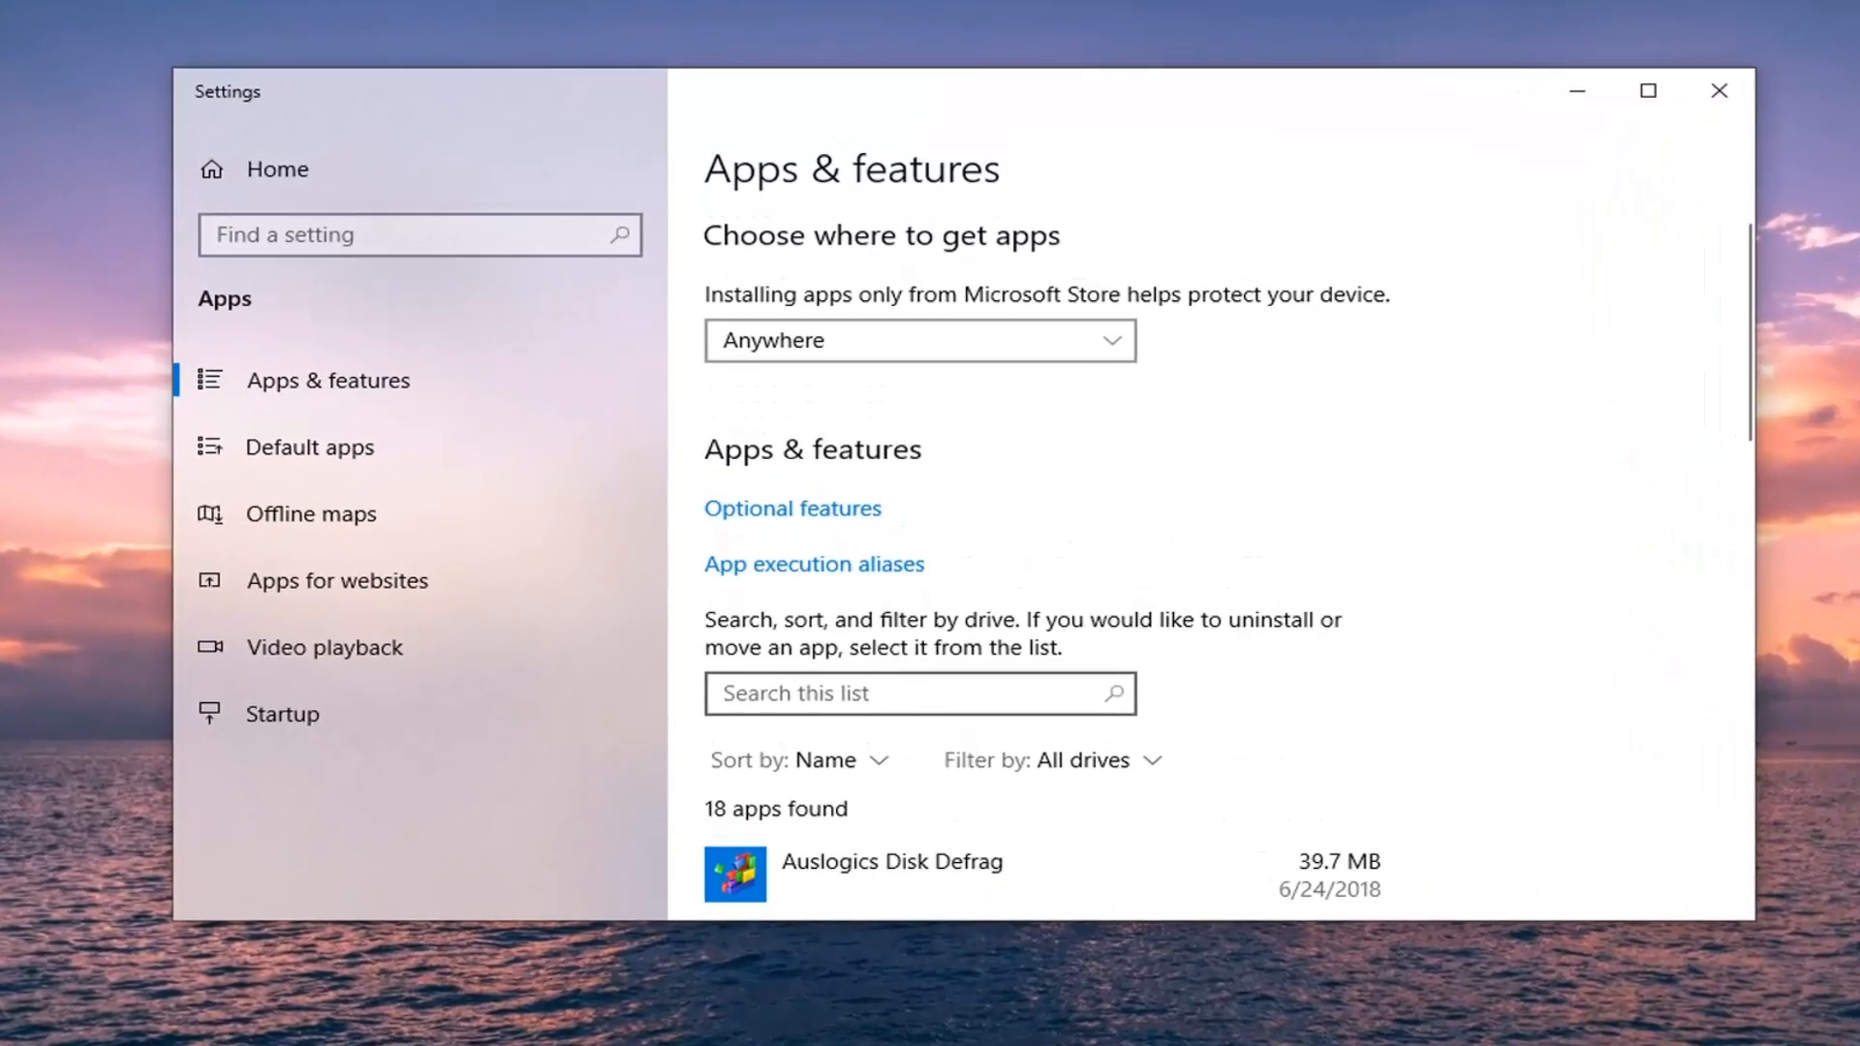
Find Discord in the apps list, uninstall it and confirm the removal
type("discord")
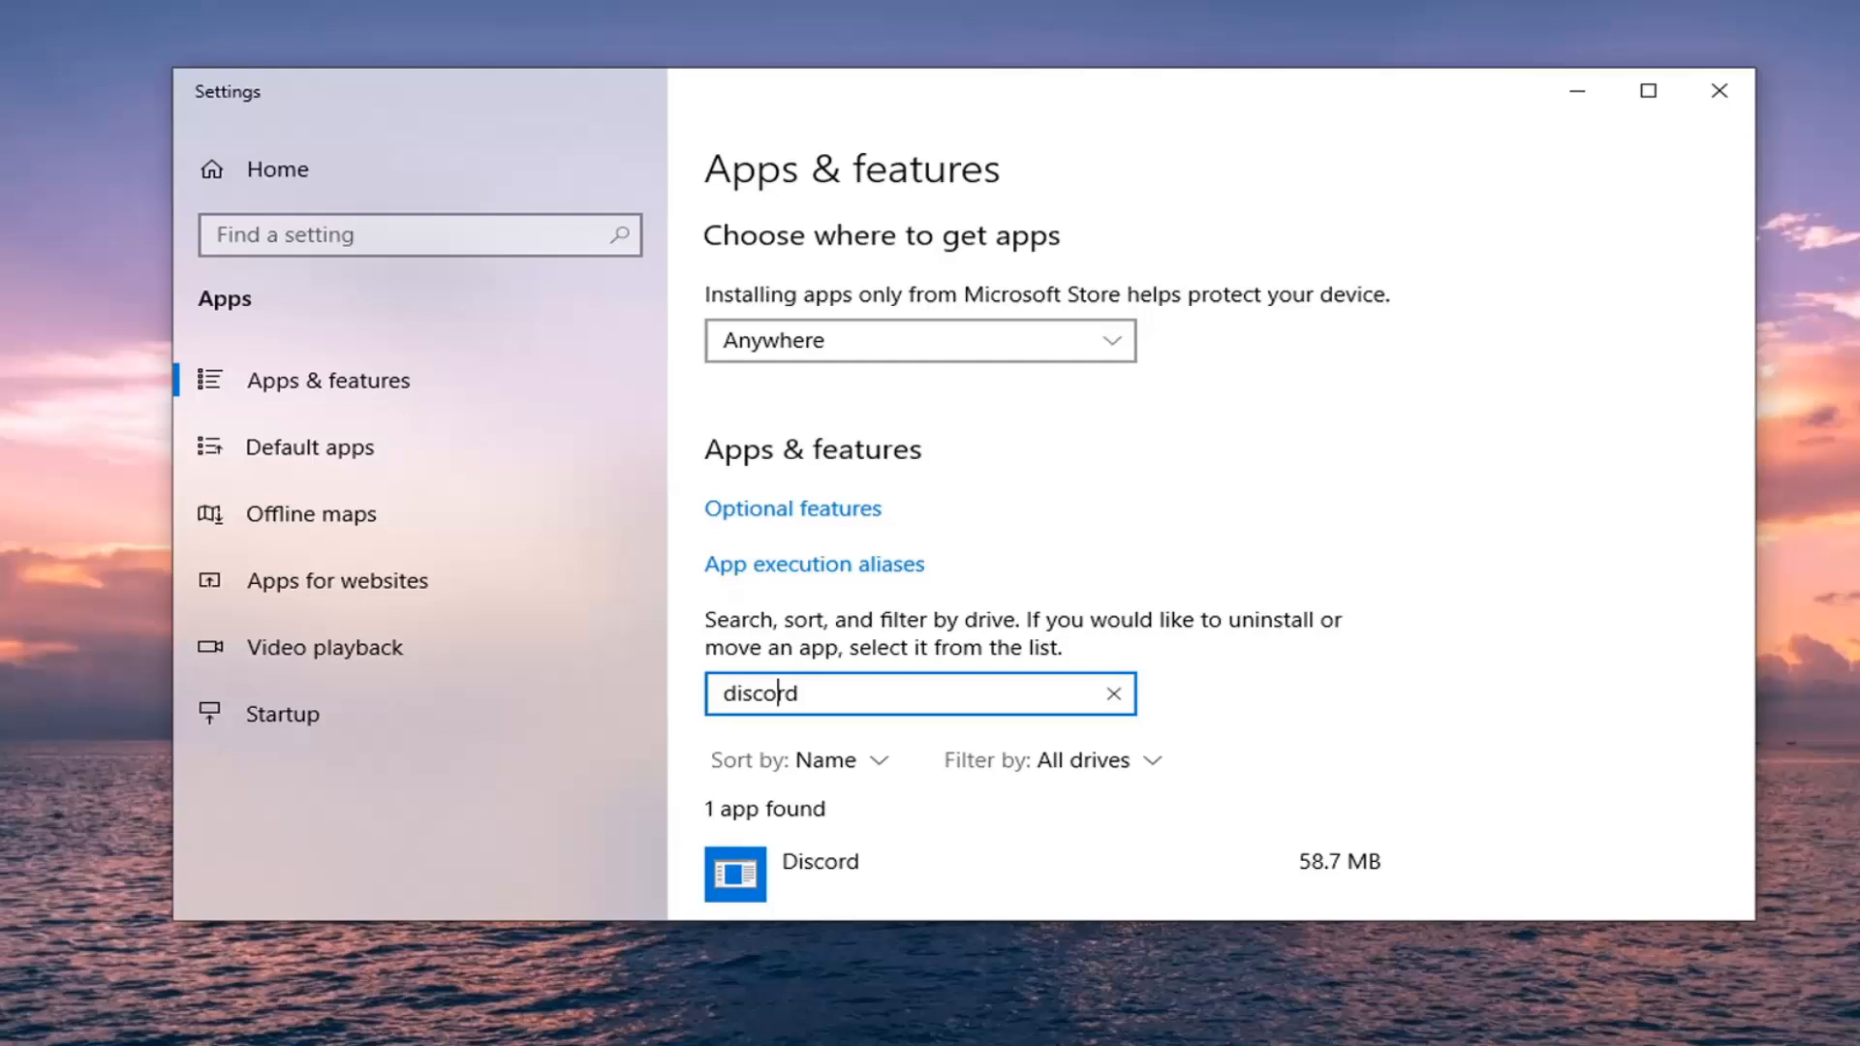
left_click(818, 860)
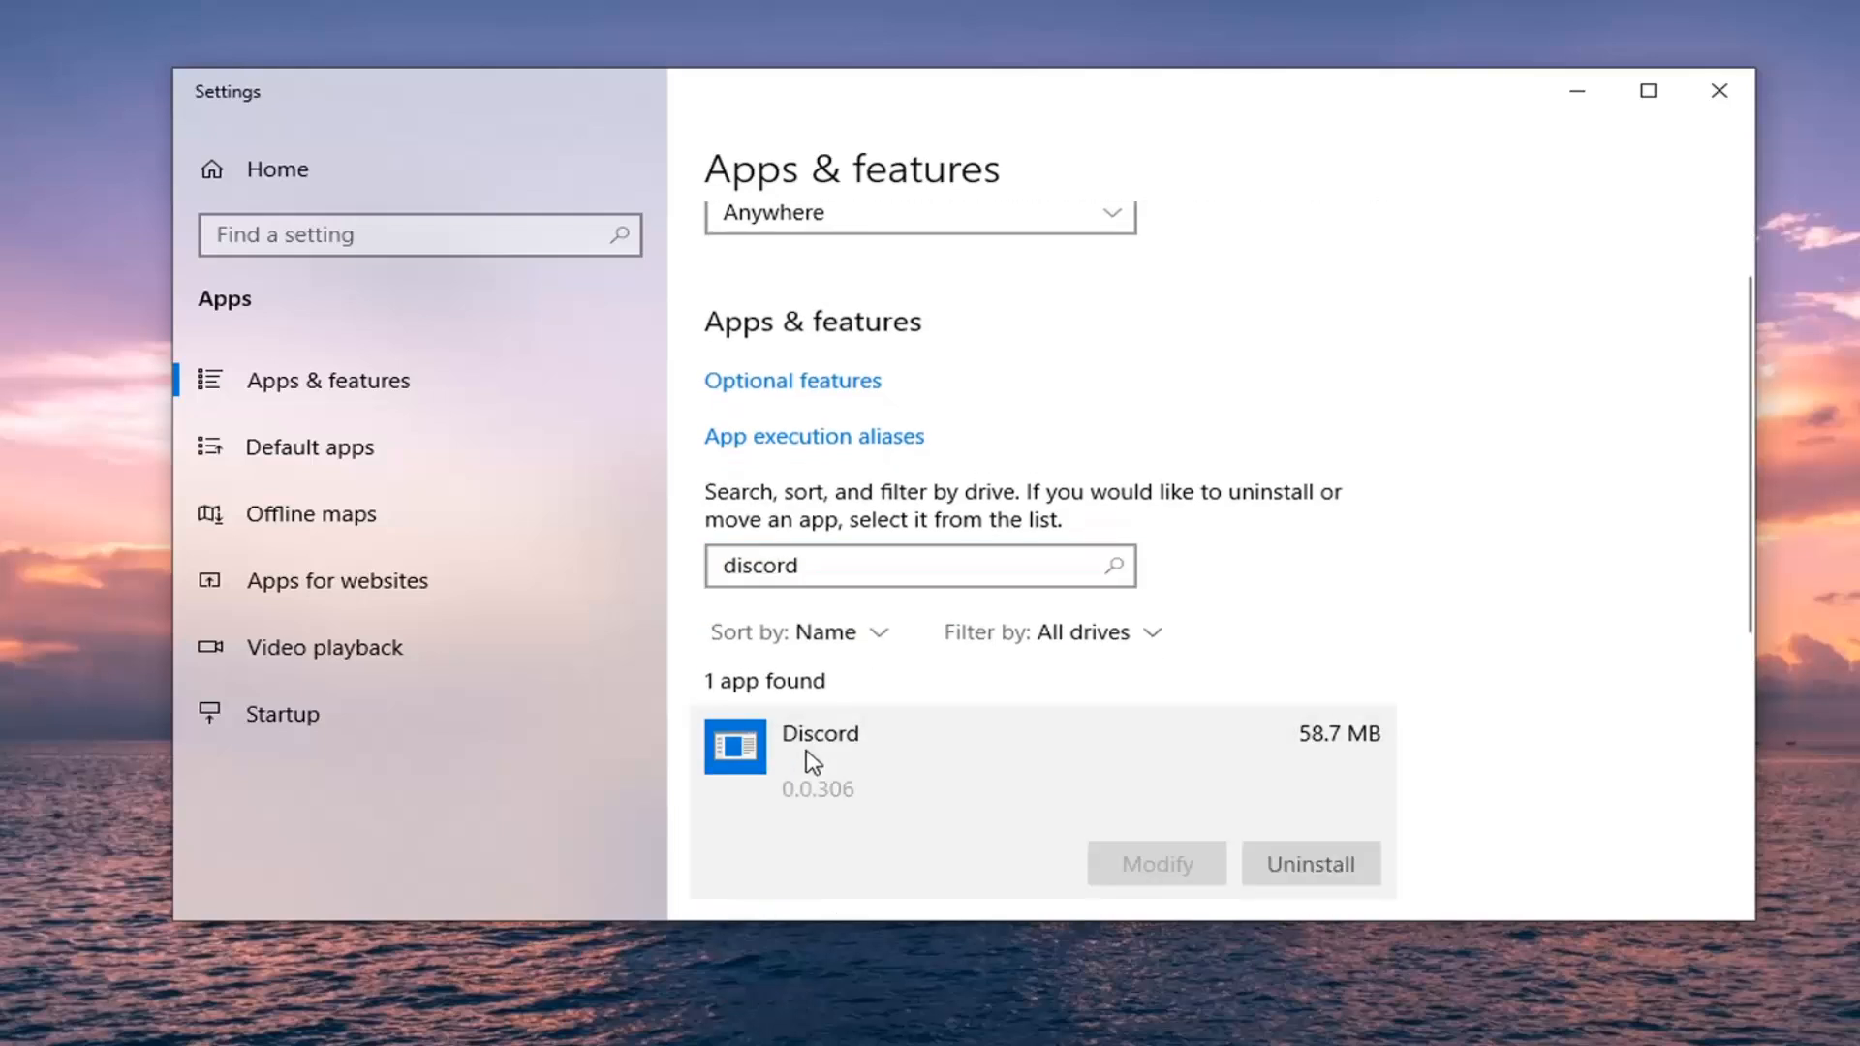
left_click(1310, 863)
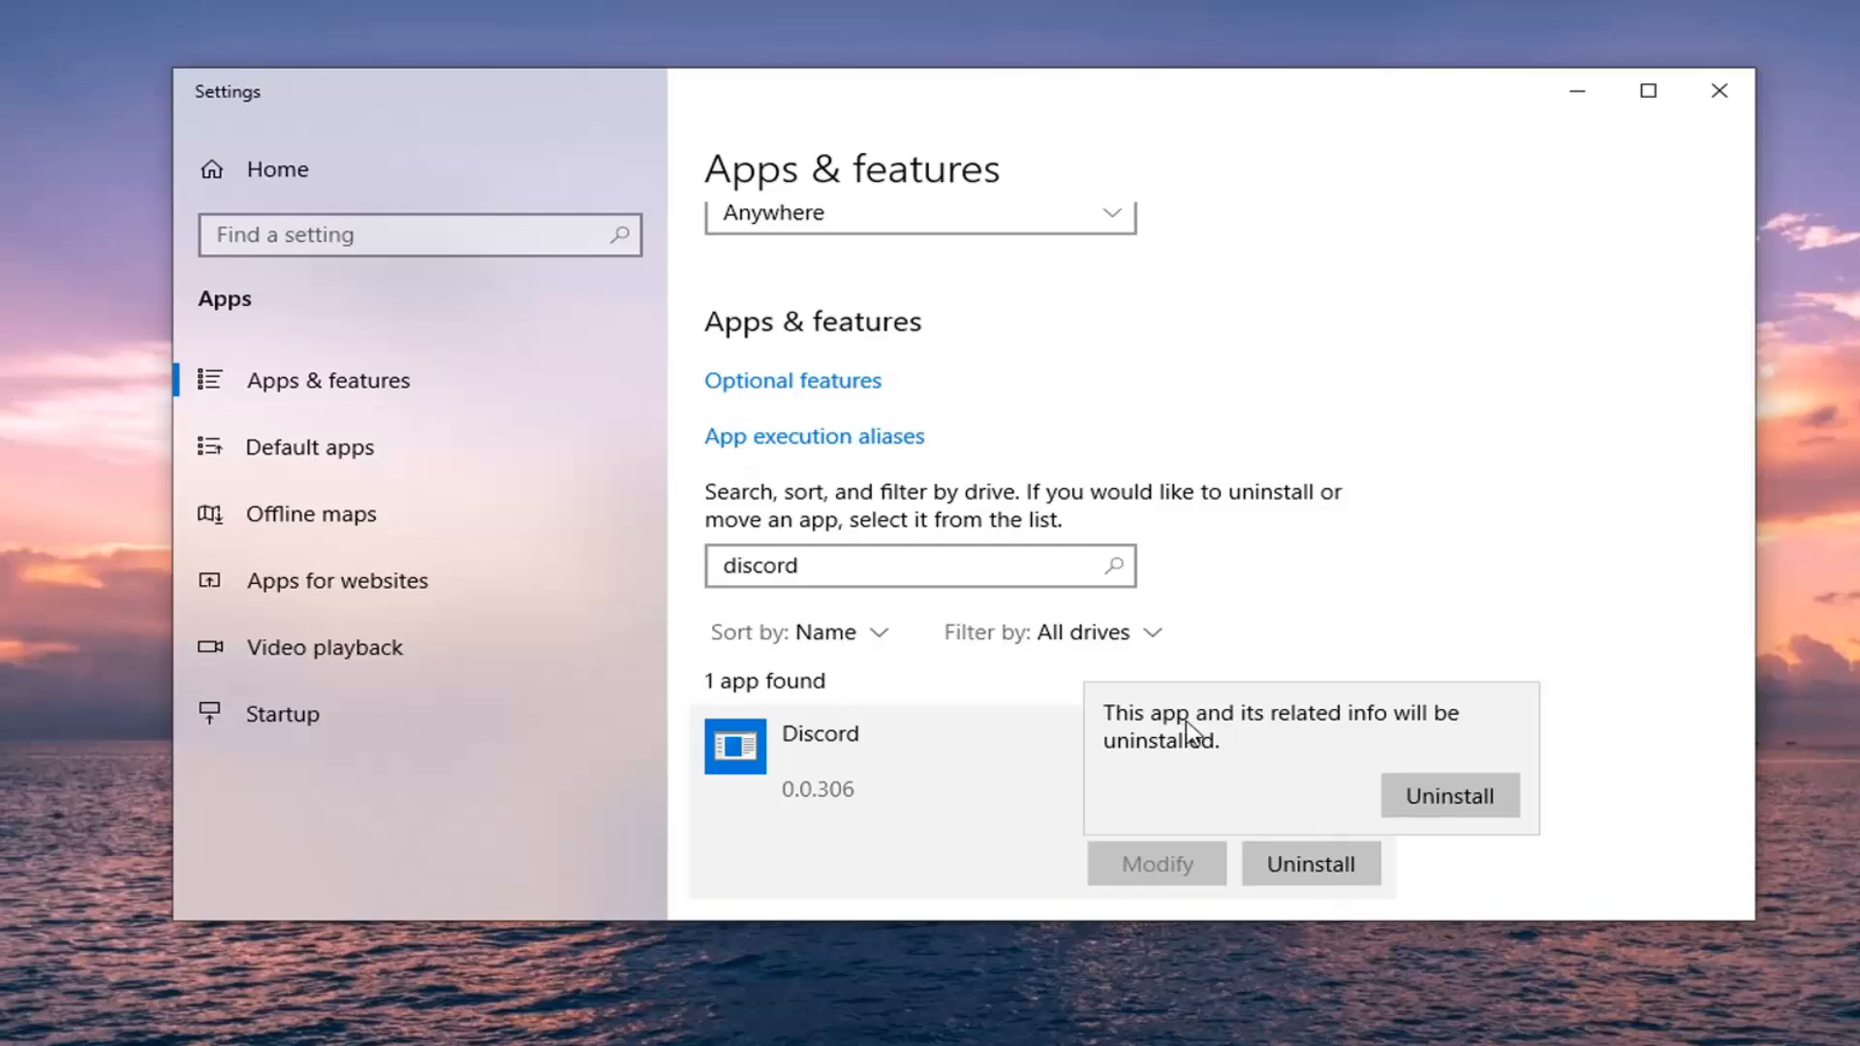
mouse_move(1325, 812)
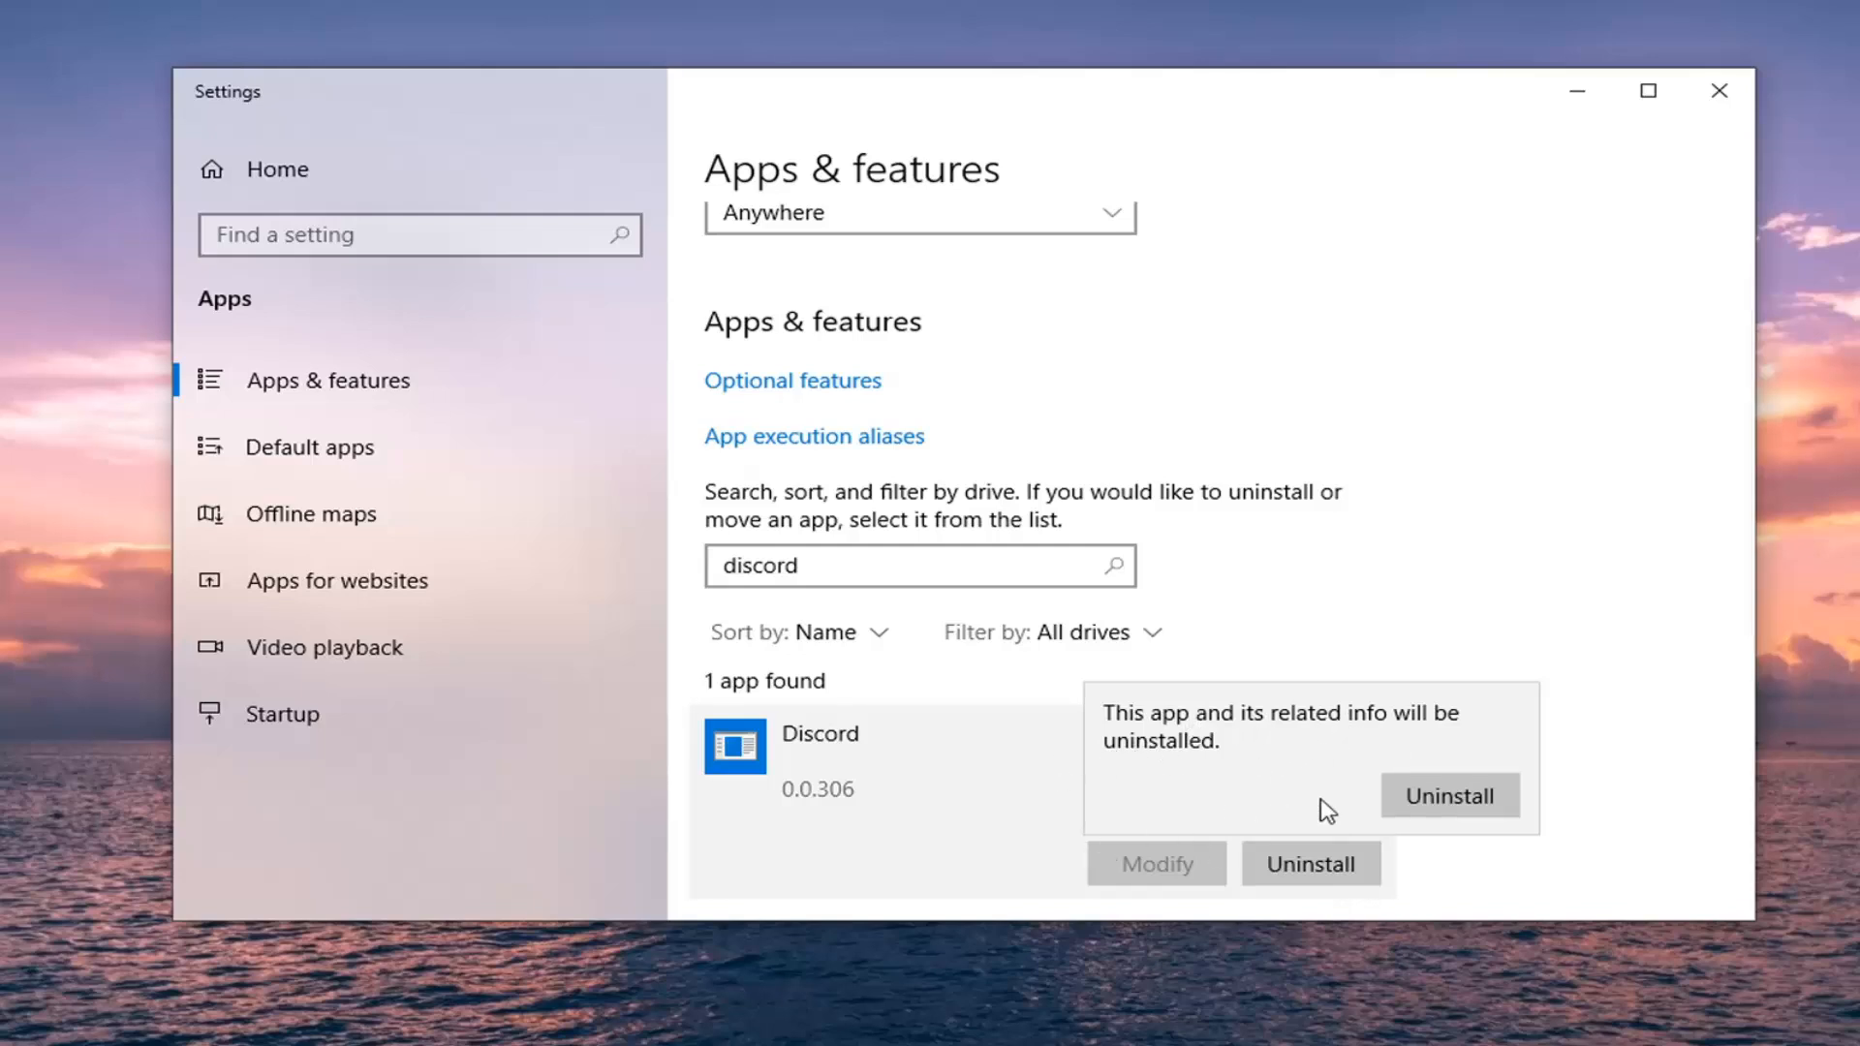
left_click(1448, 794)
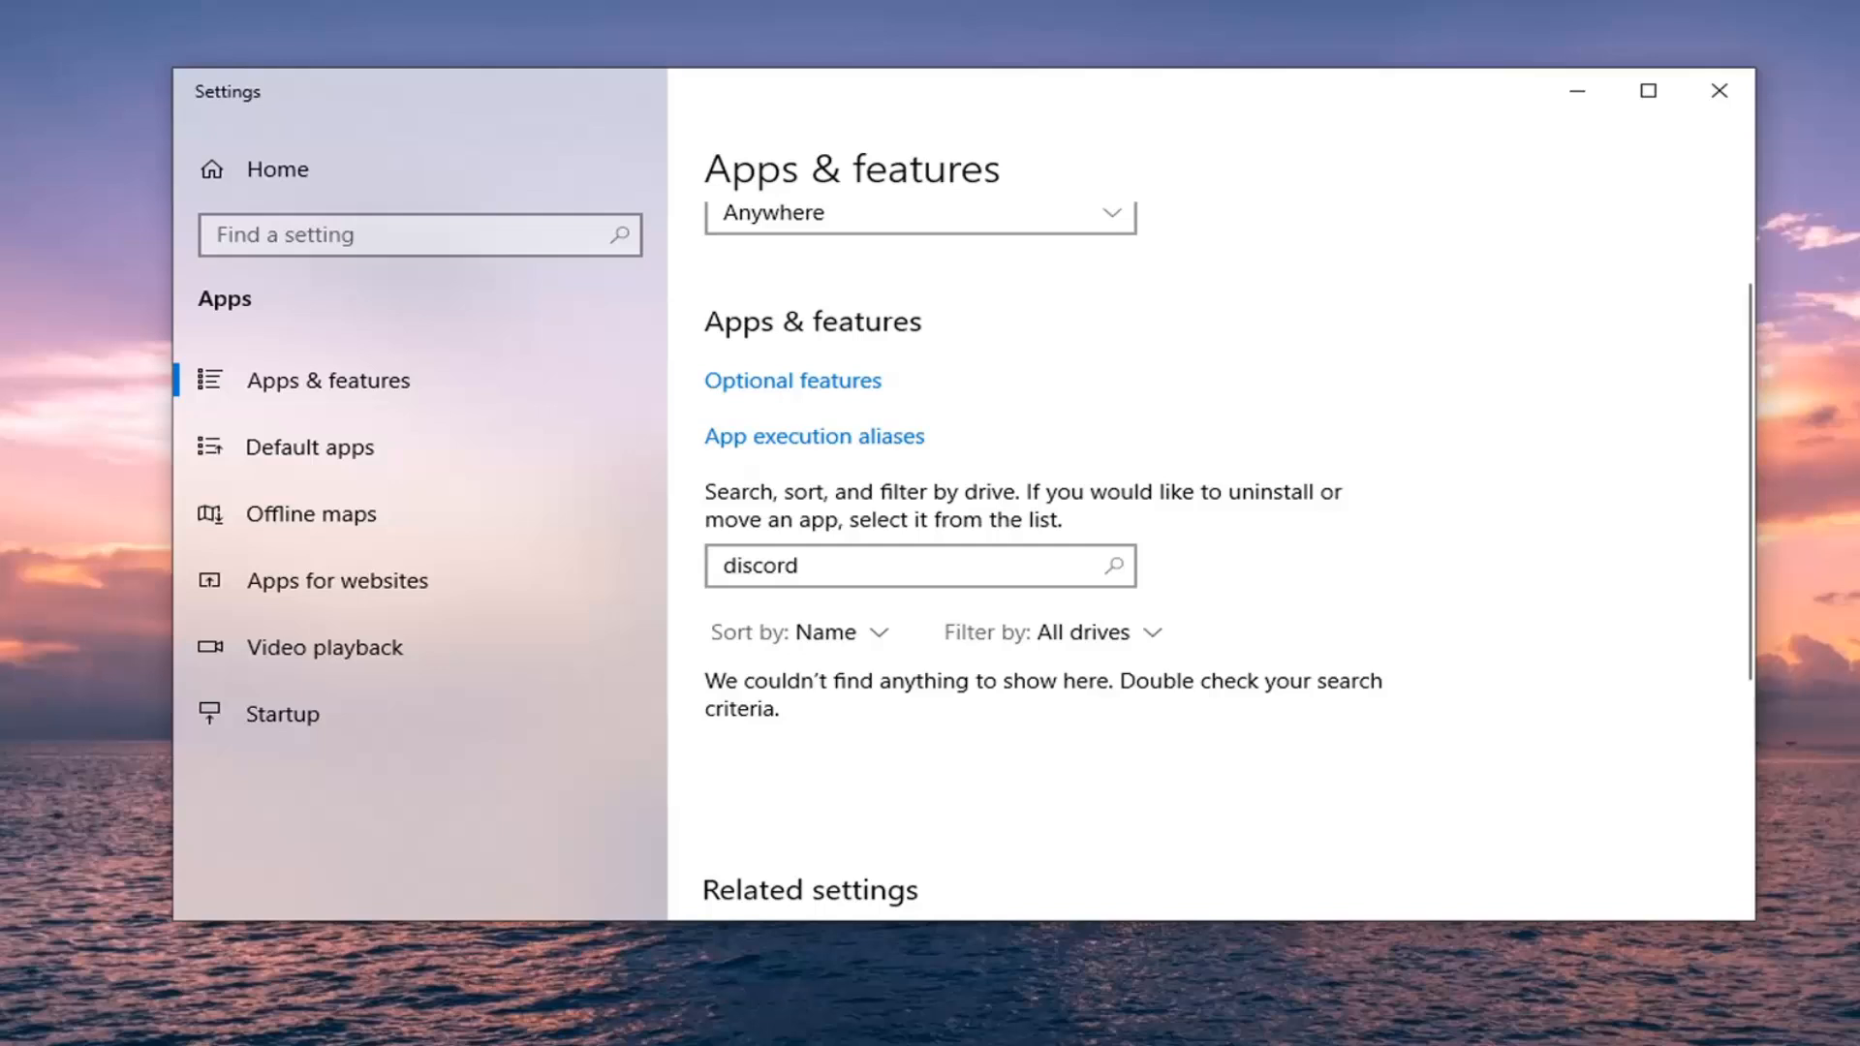
mouse_move(1726, 122)
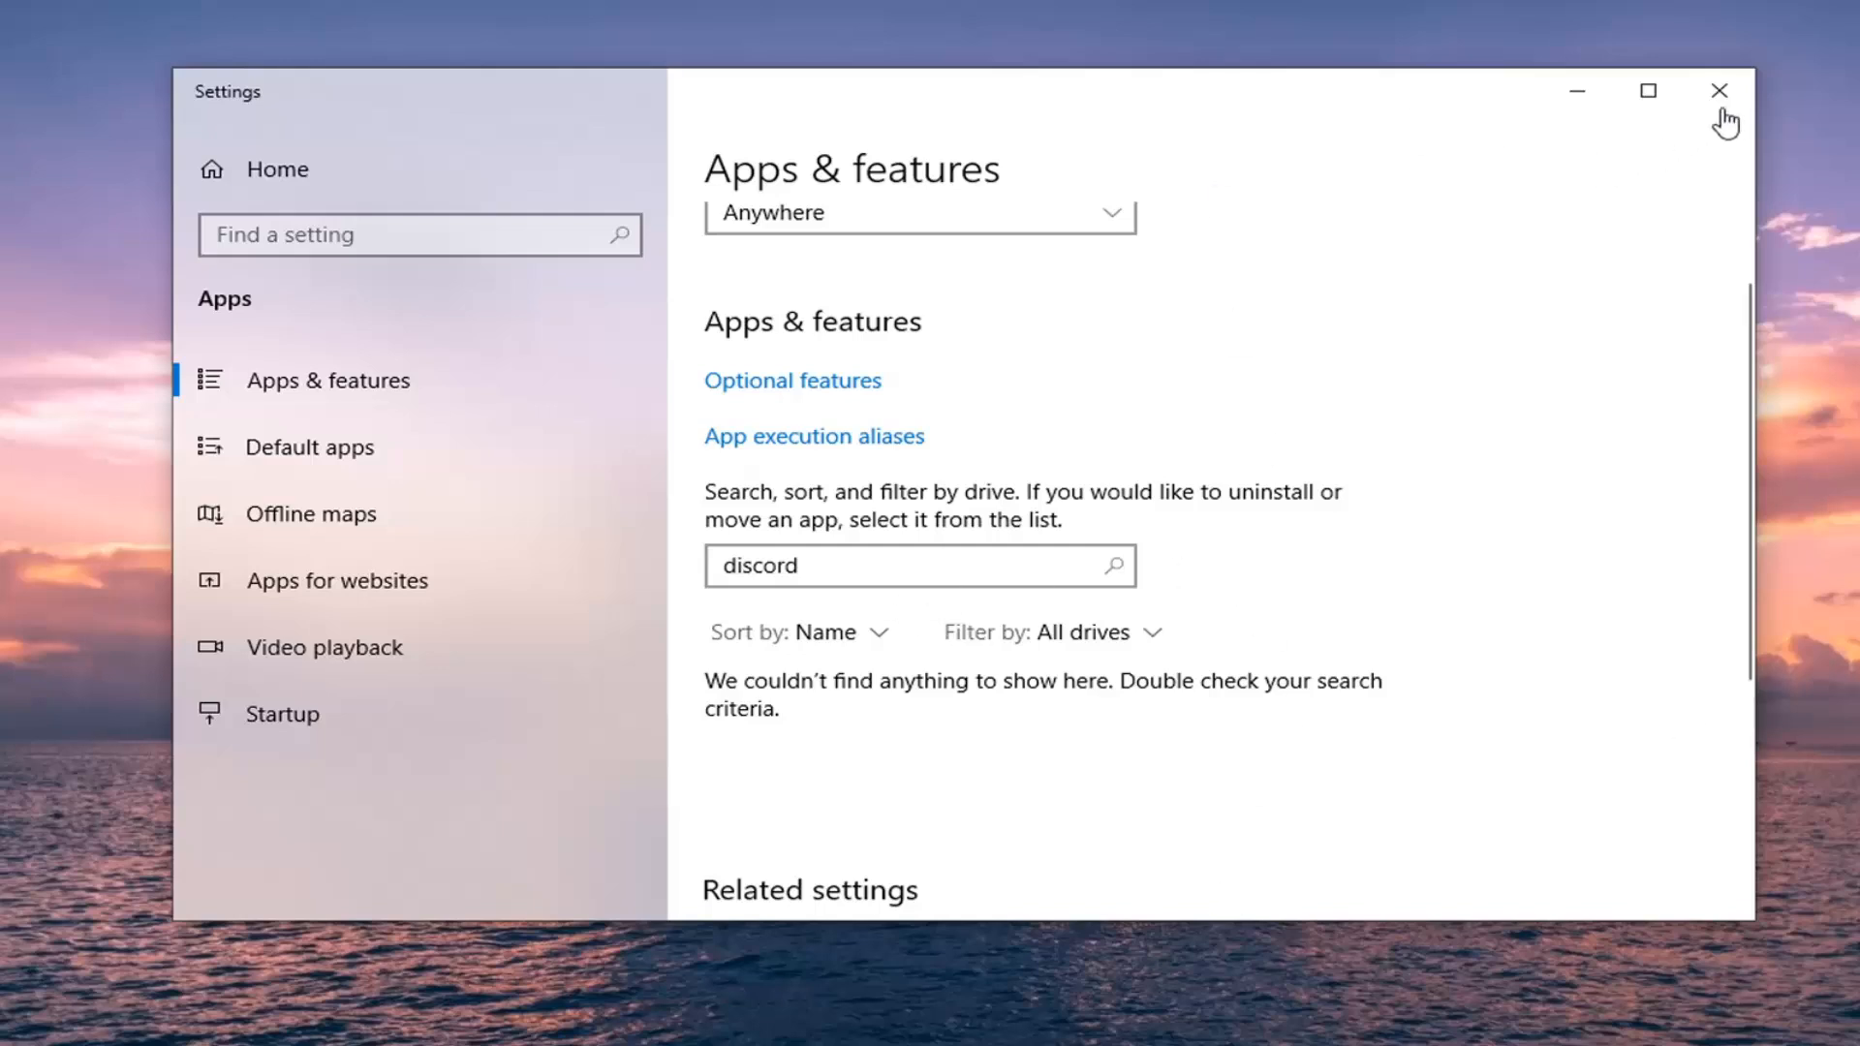
Close Settings and launch Chrome from the taskbar
left_click(1718, 91)
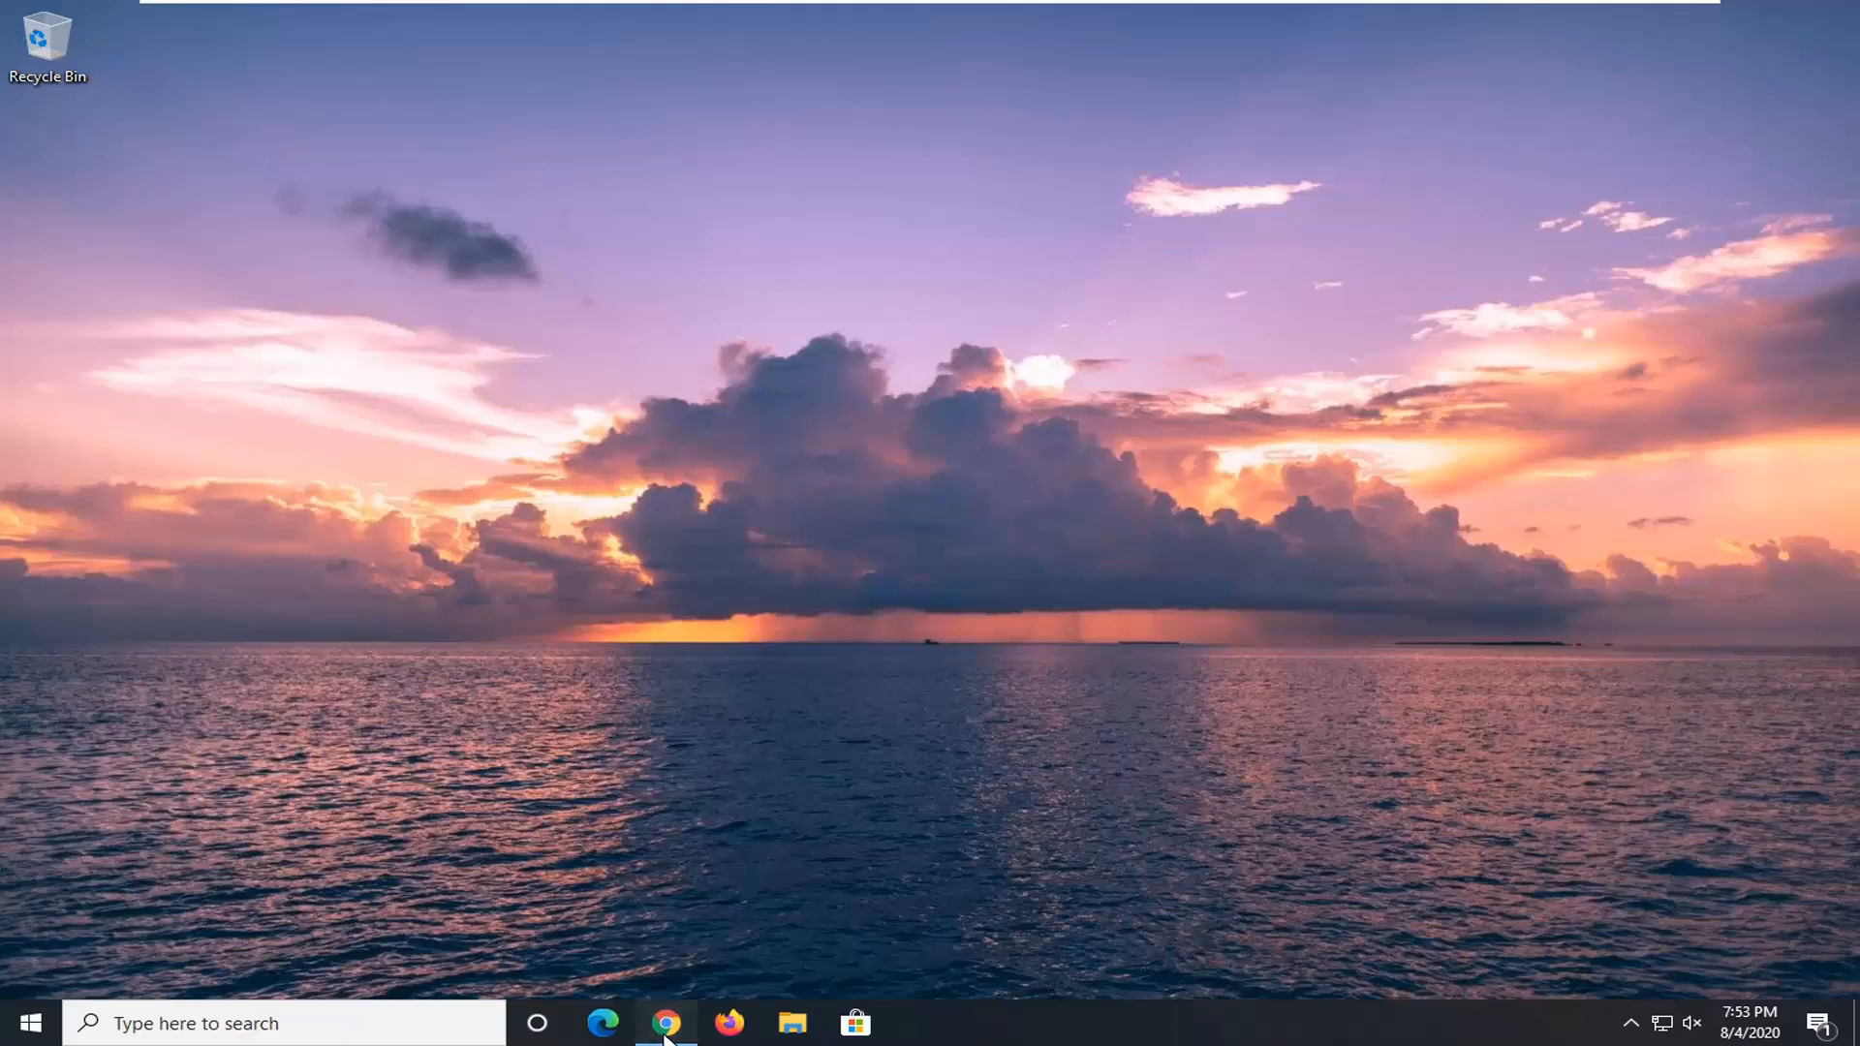
left_click(664, 1023)
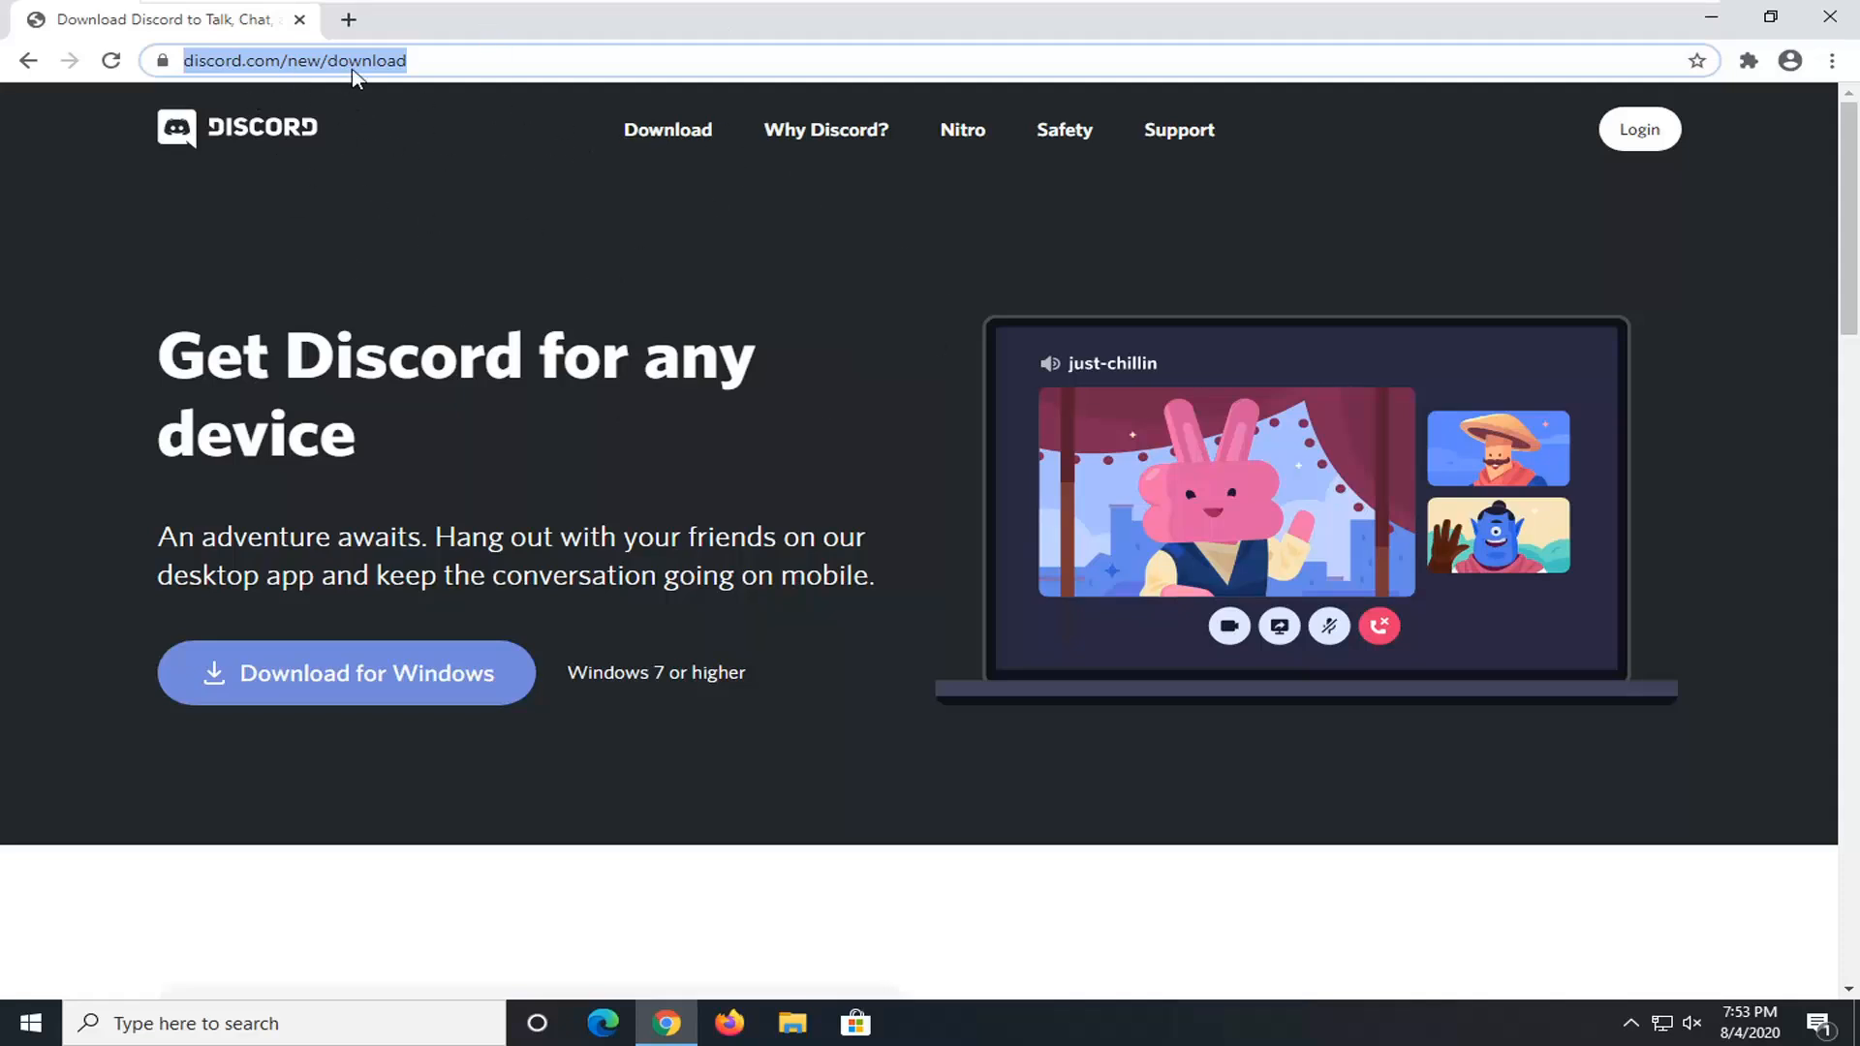
Go to google.com, search 'discord download' and open the Discord — Downloads result
type("google.c")
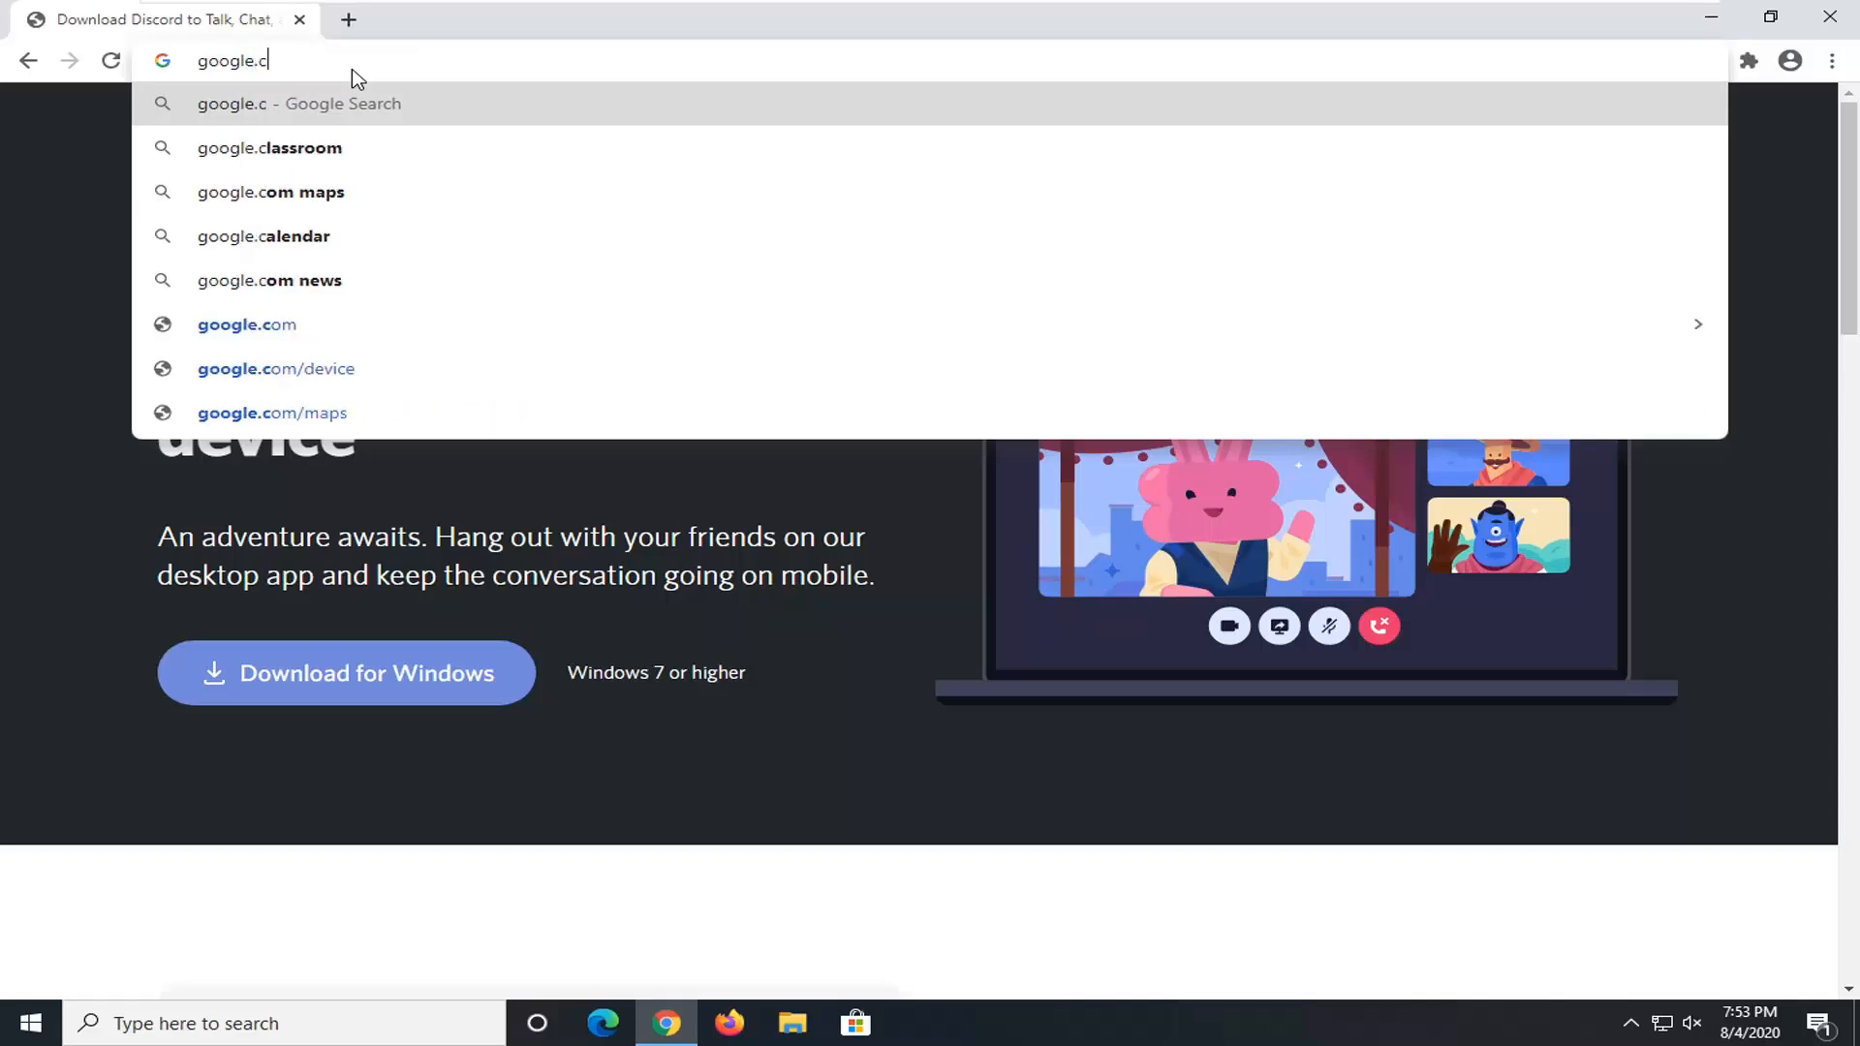
left_click(246, 324)
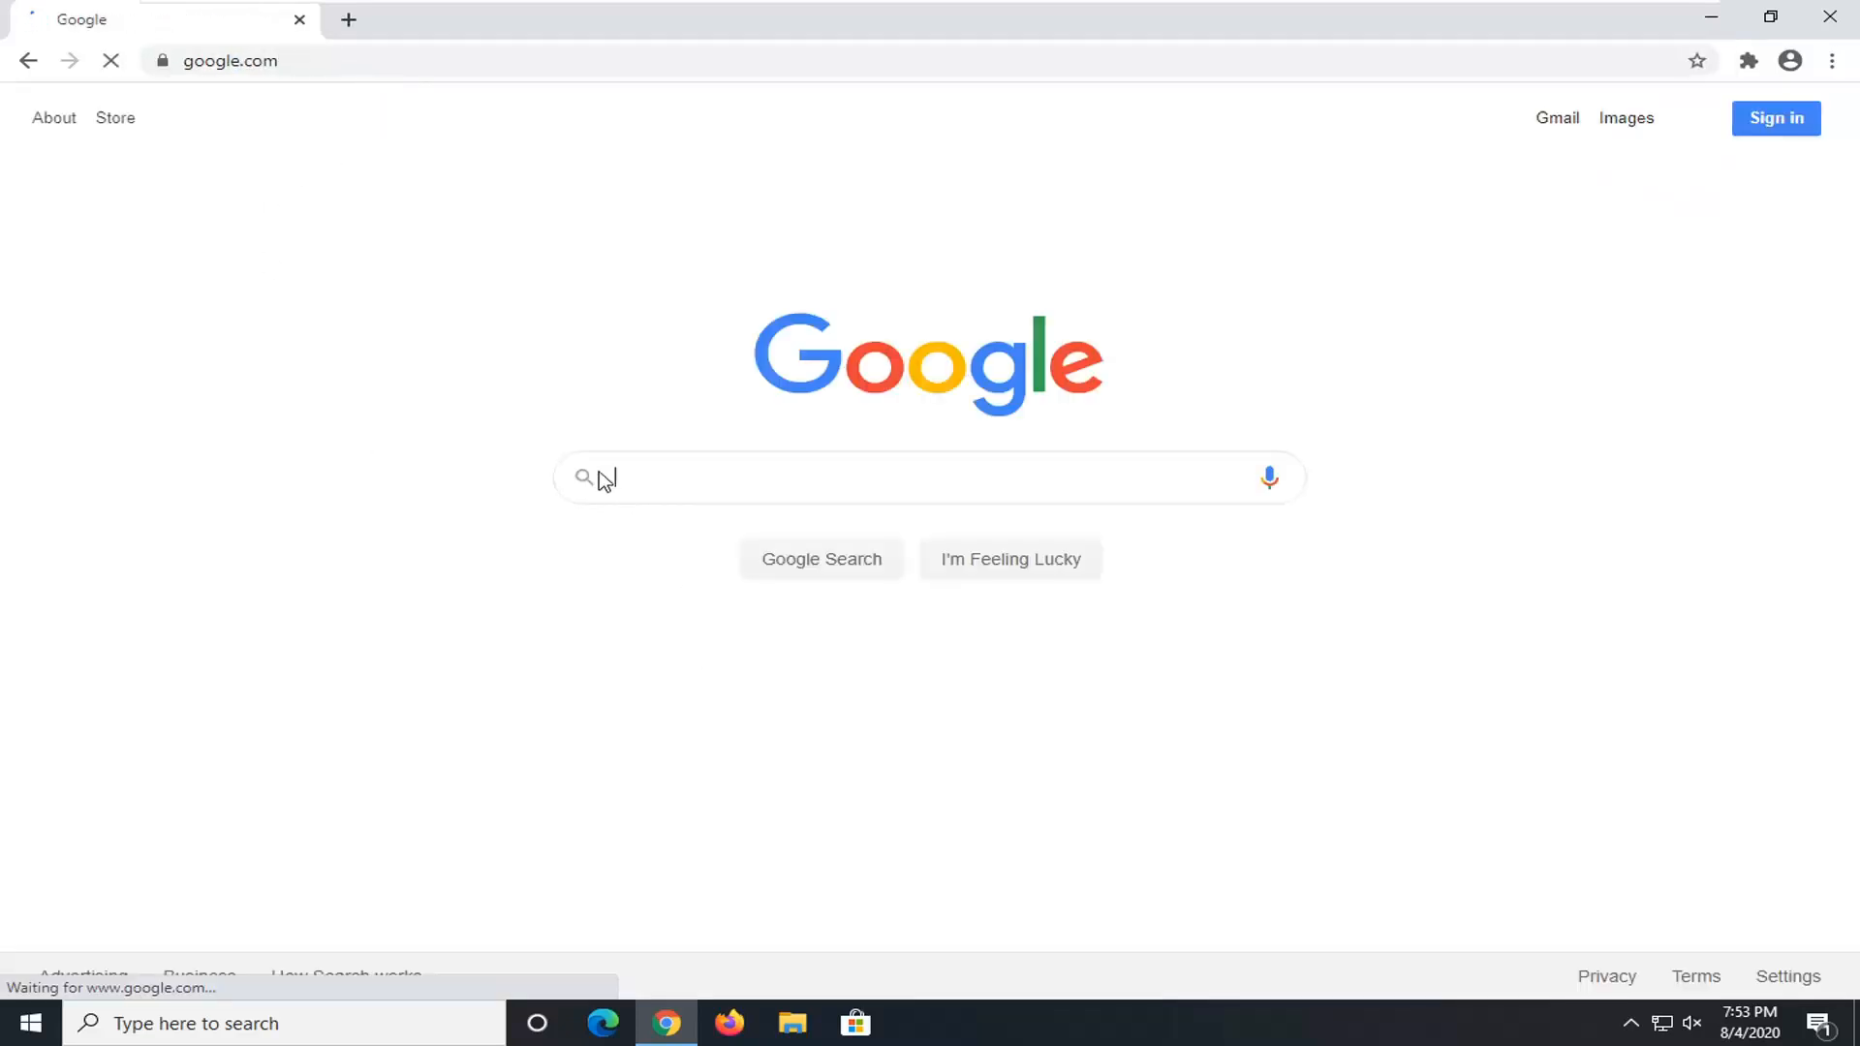
type("discord d")
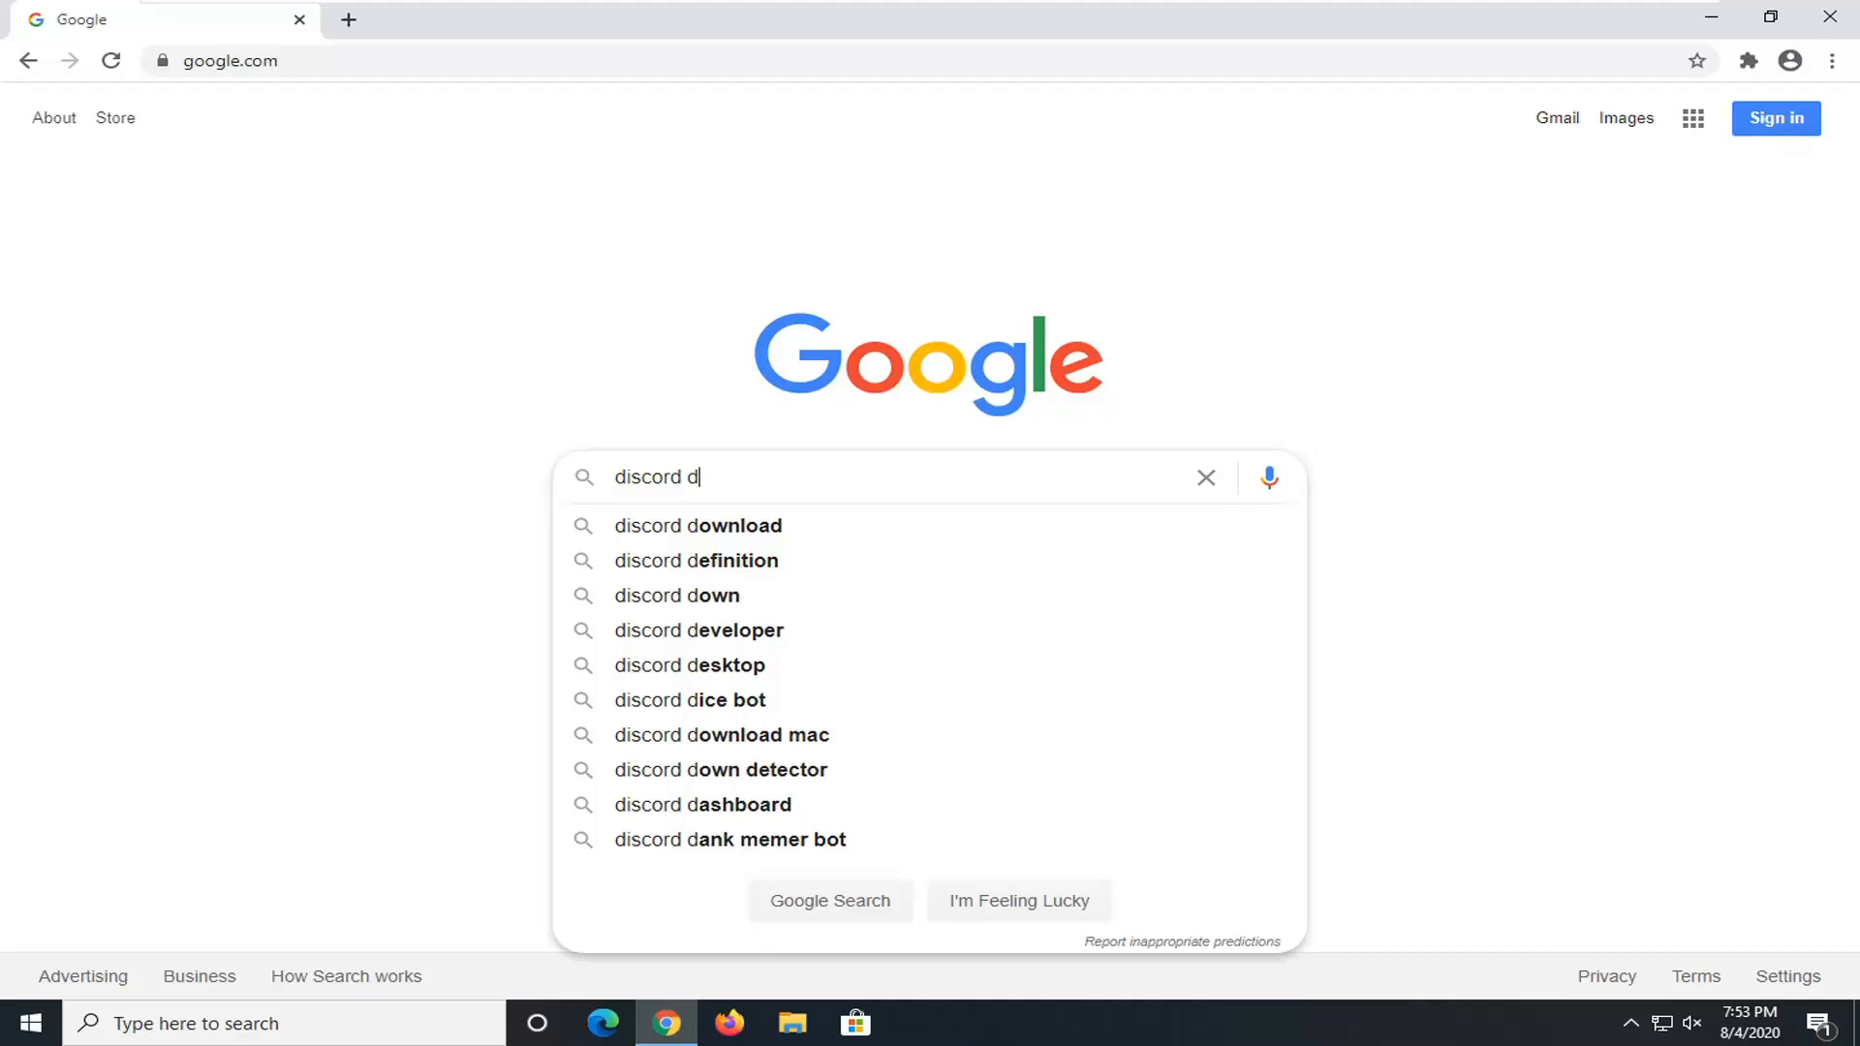
left_click(698, 525)
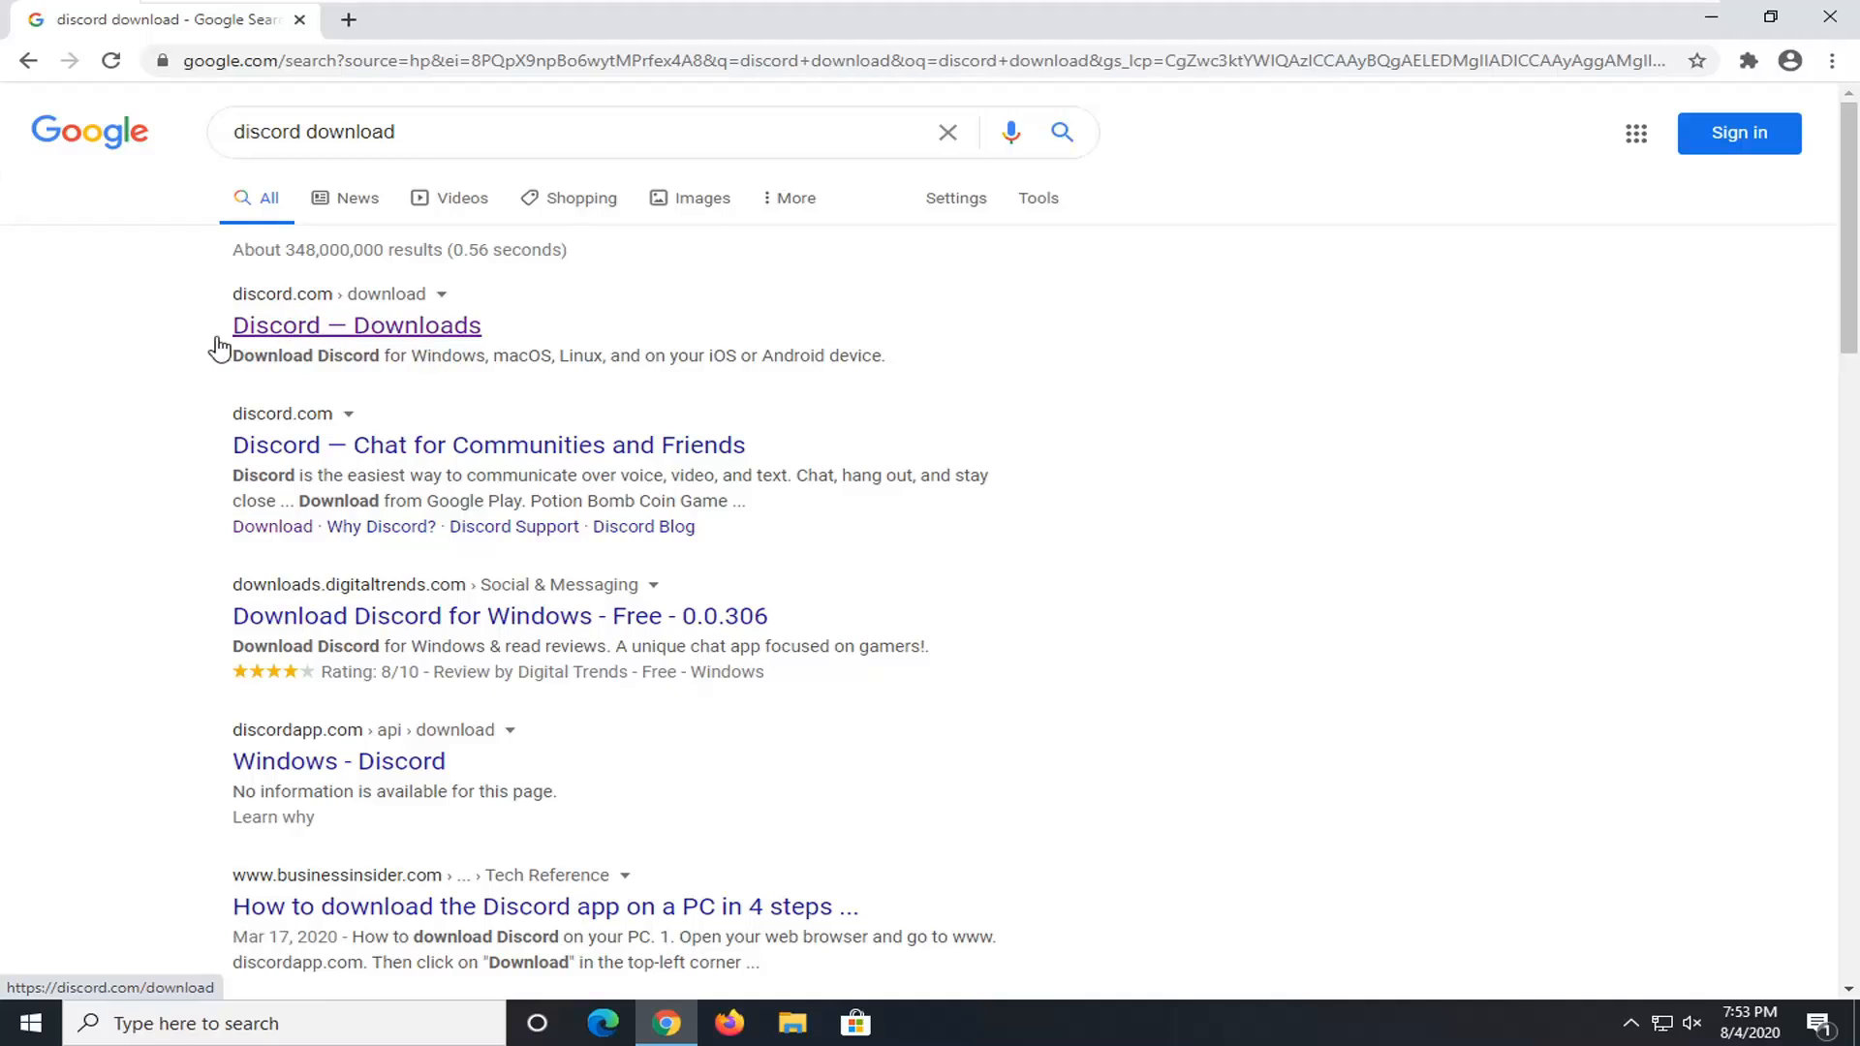
left_click(356, 326)
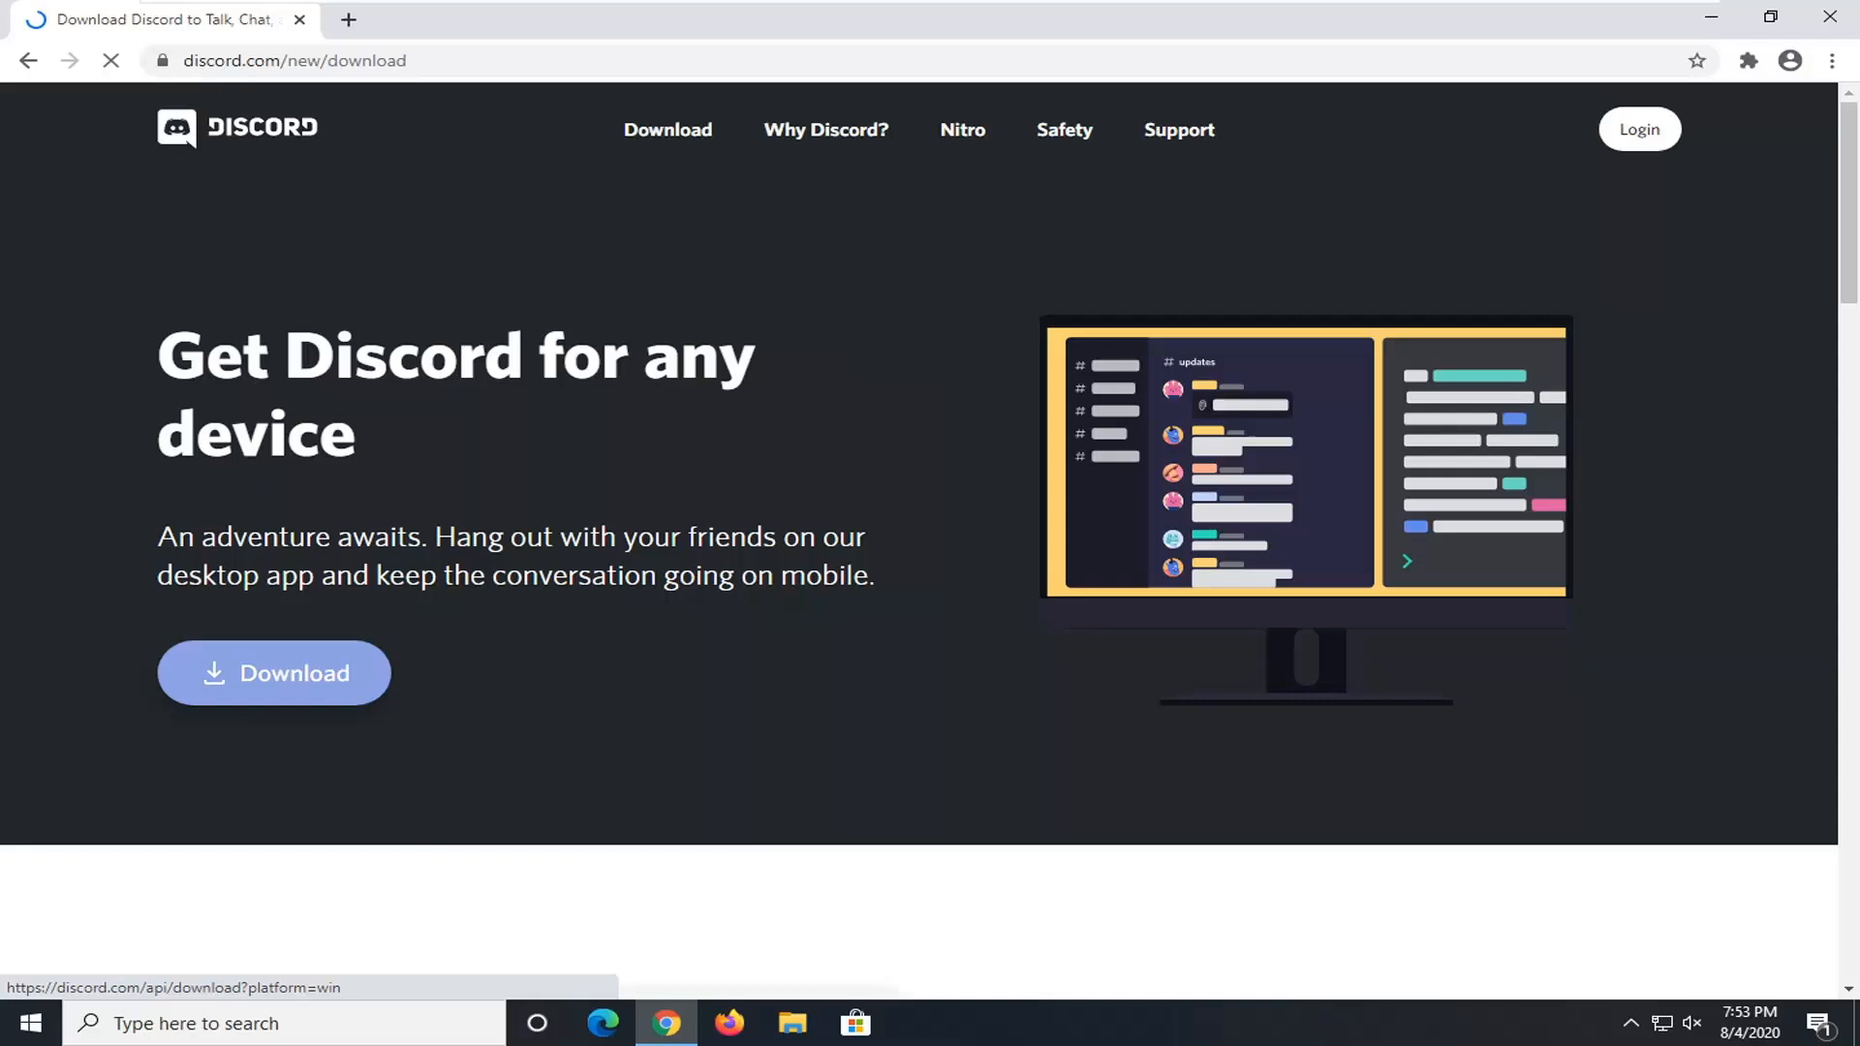
Download the Windows installer and open DiscordSetup (1).exe from the download bar
left_click(273, 672)
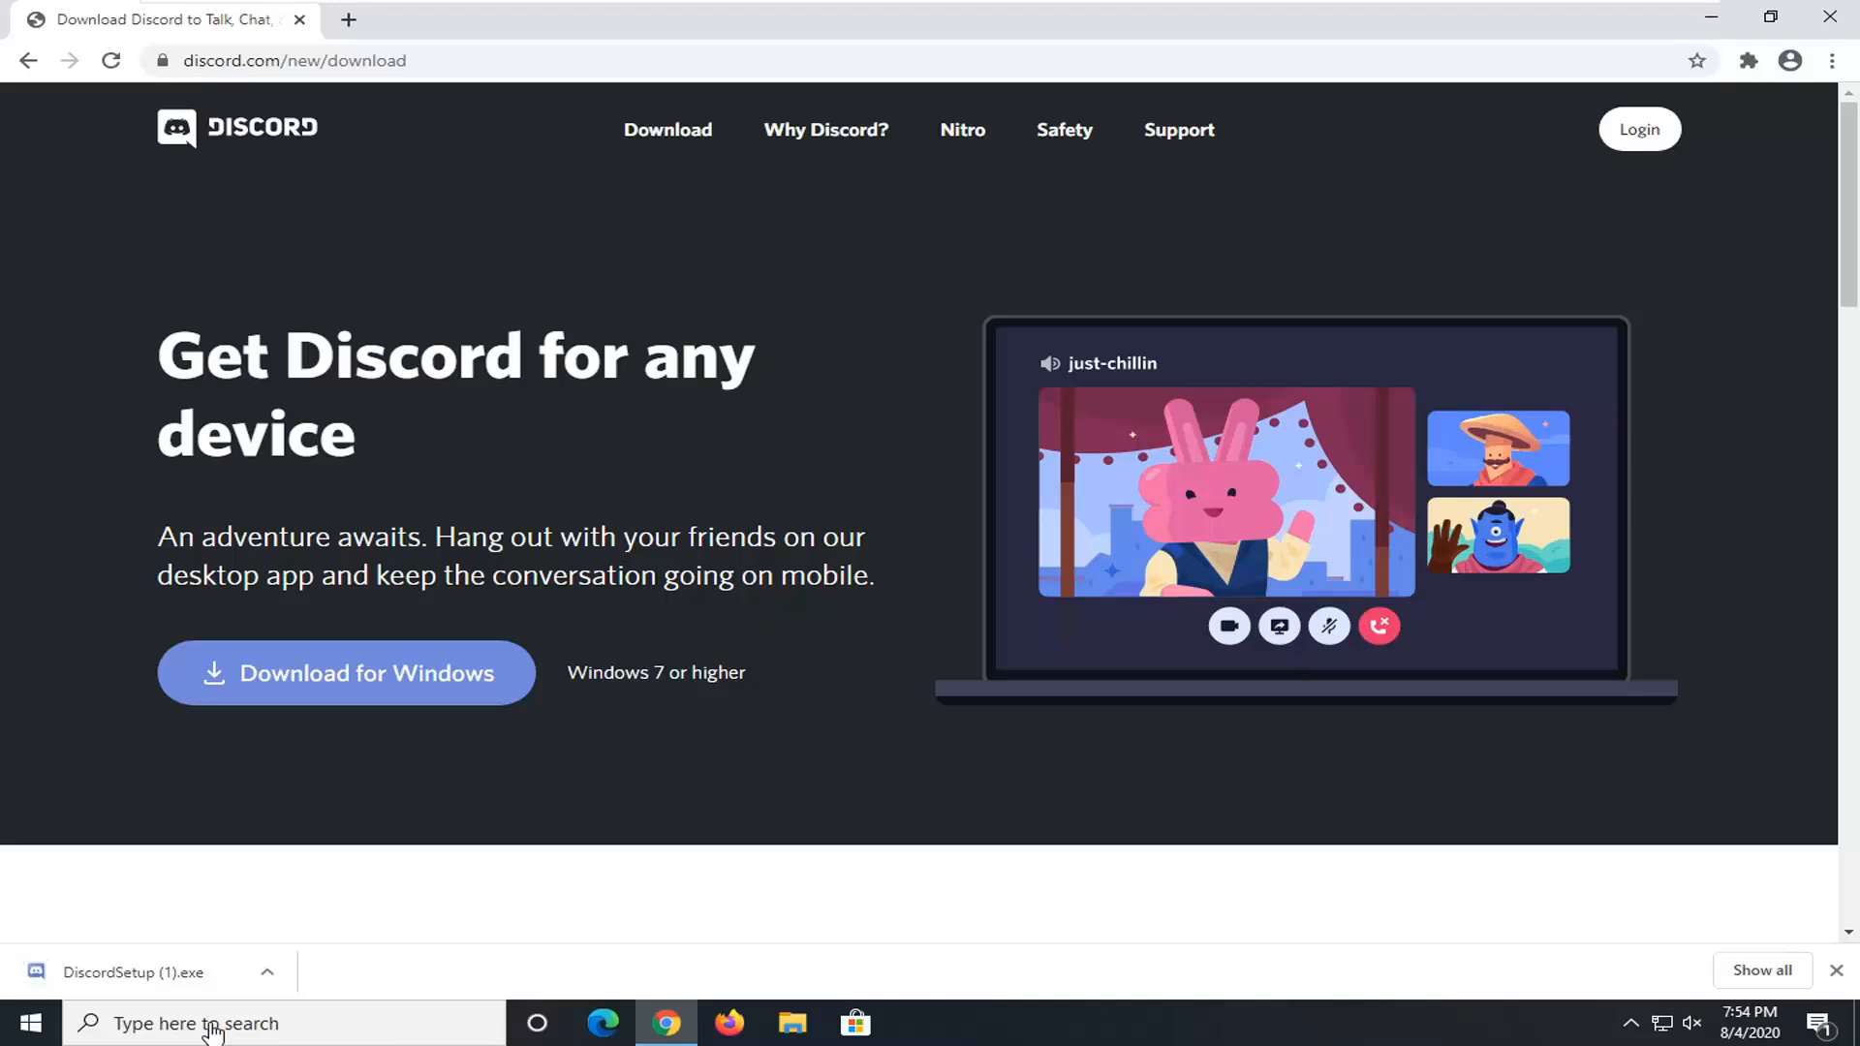
left_click(134, 970)
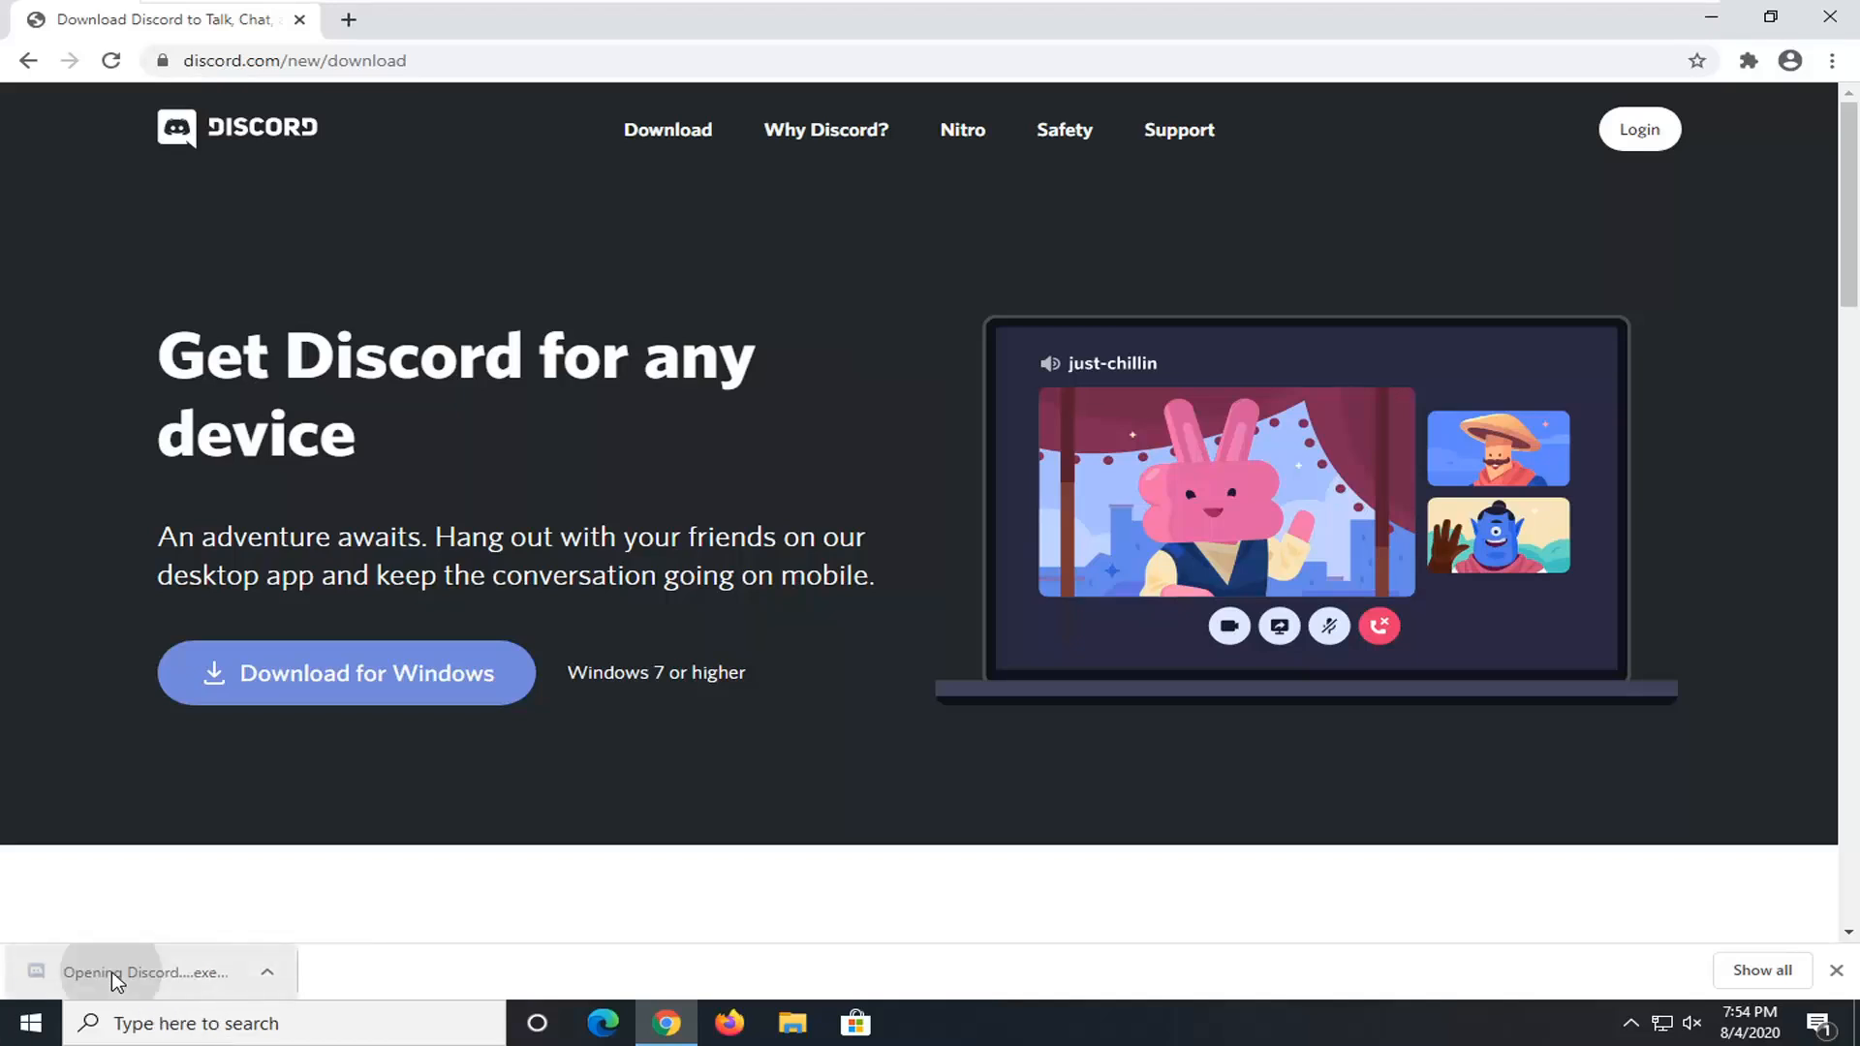